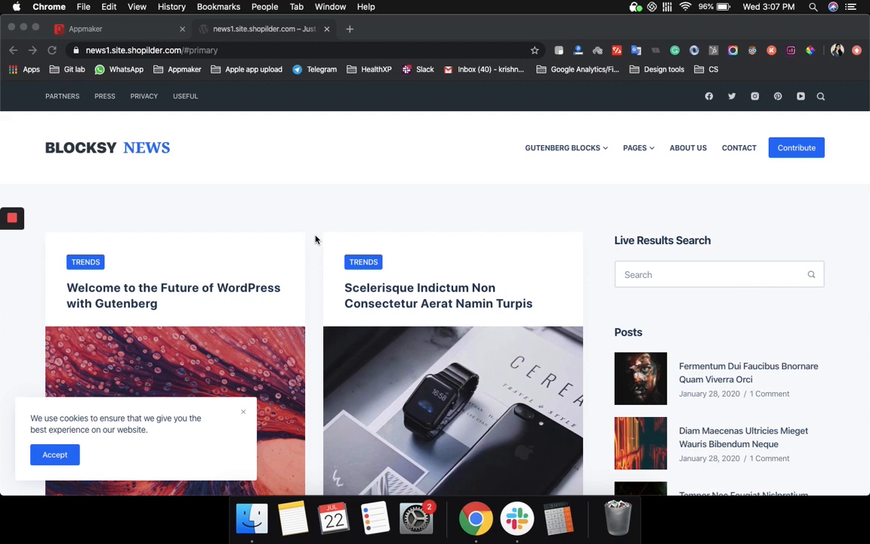
Scroll down through the page in the current browser tab
scroll(down, 3)
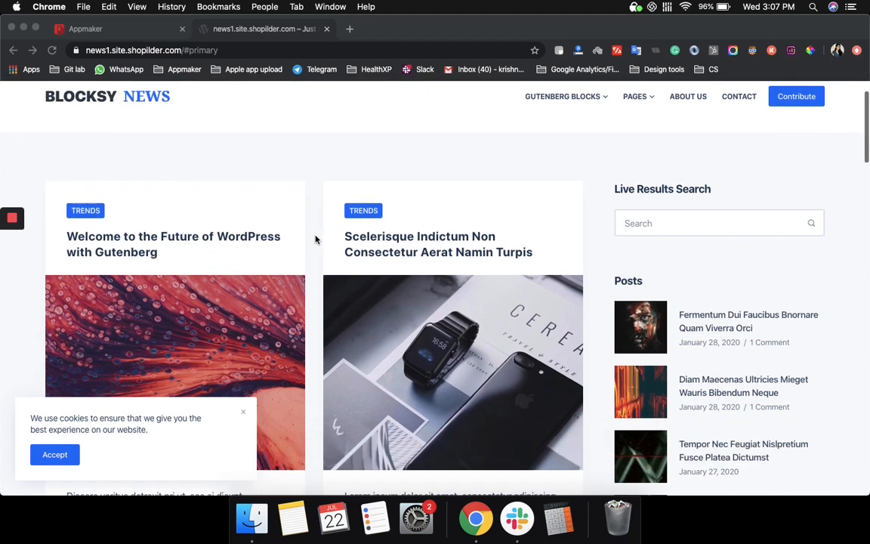
scroll(down, 3)
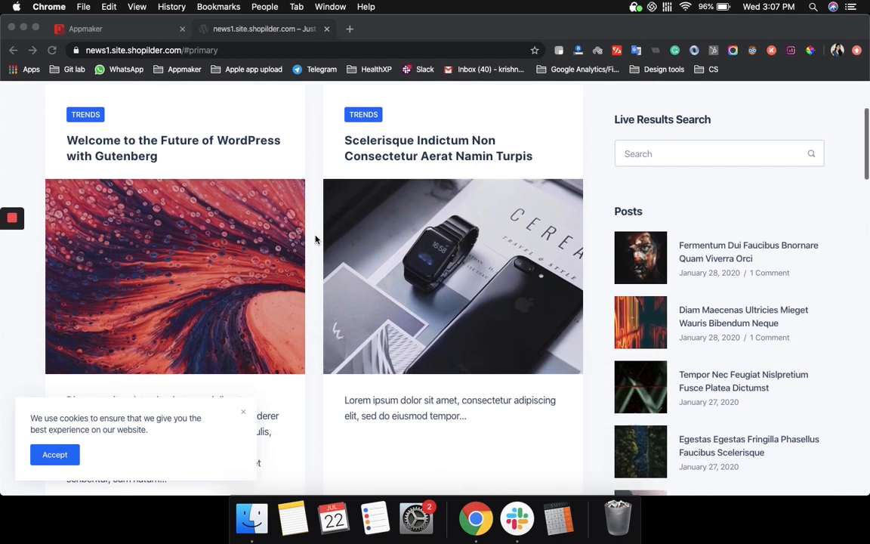
scroll(down, 3)
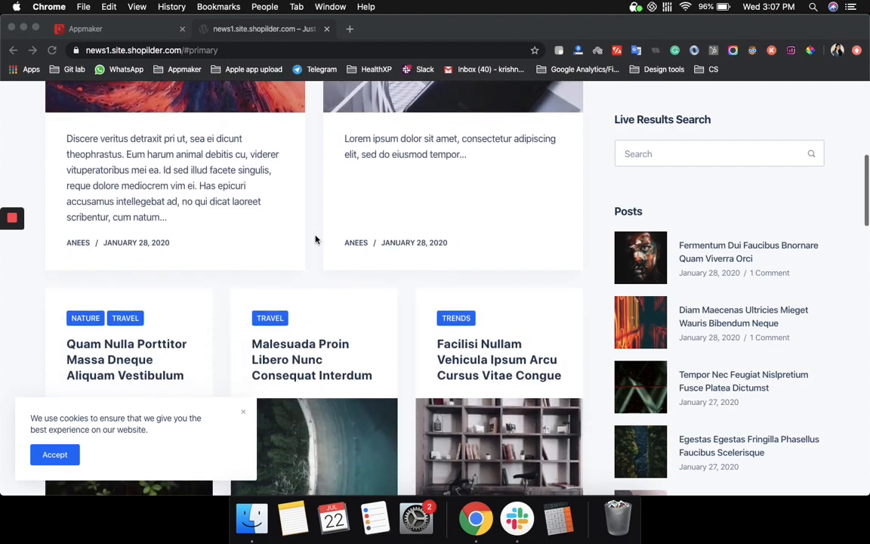
scroll(down, 3)
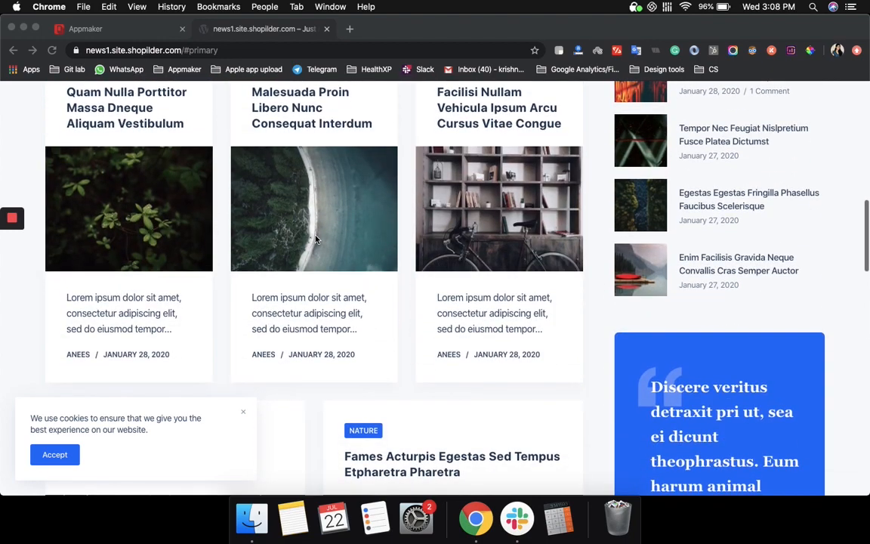
scroll(down, 3)
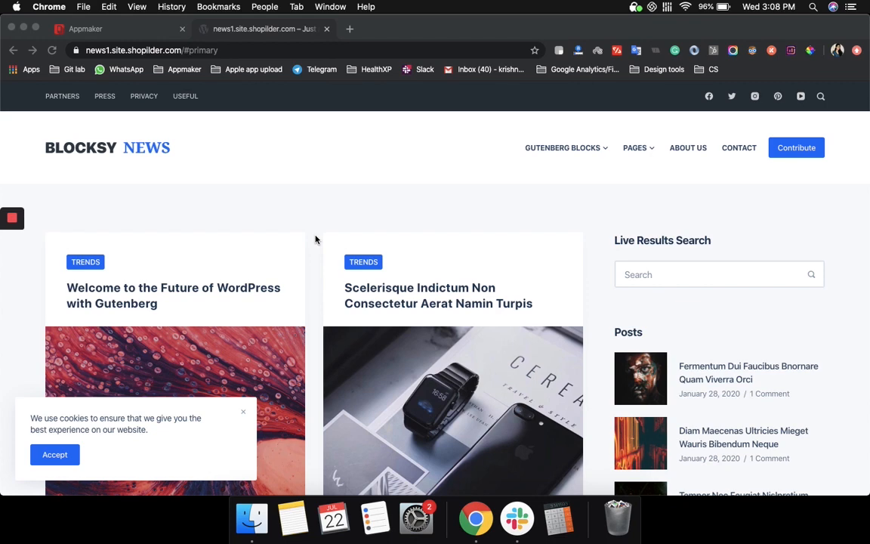
mouse_move(286, 215)
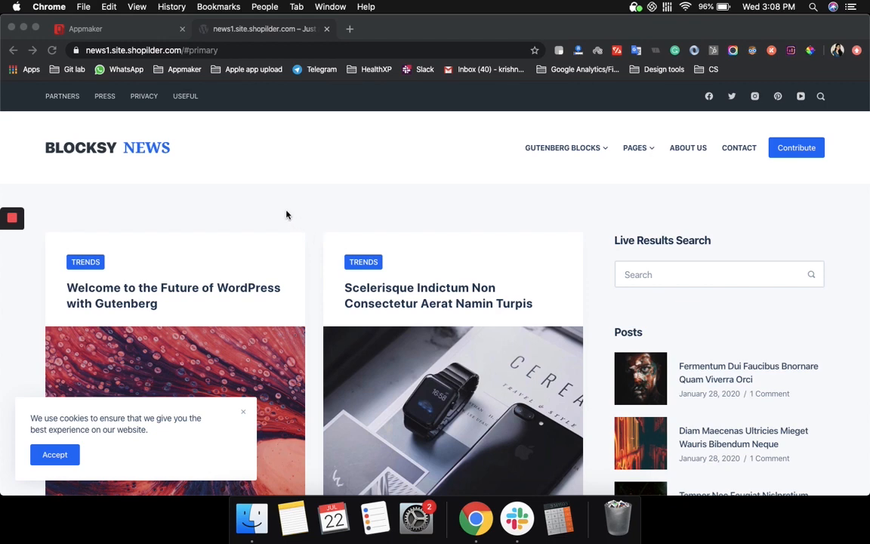
scroll(down, 3)
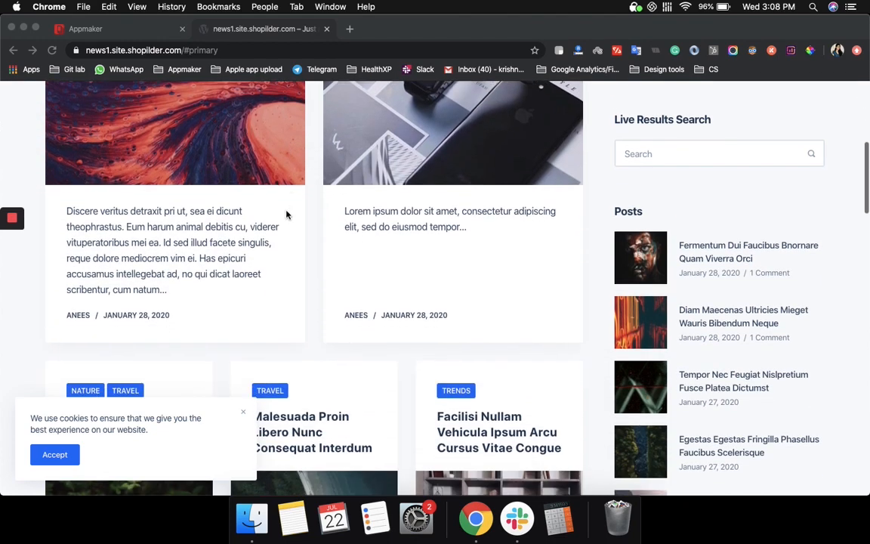
scroll(down, 3)
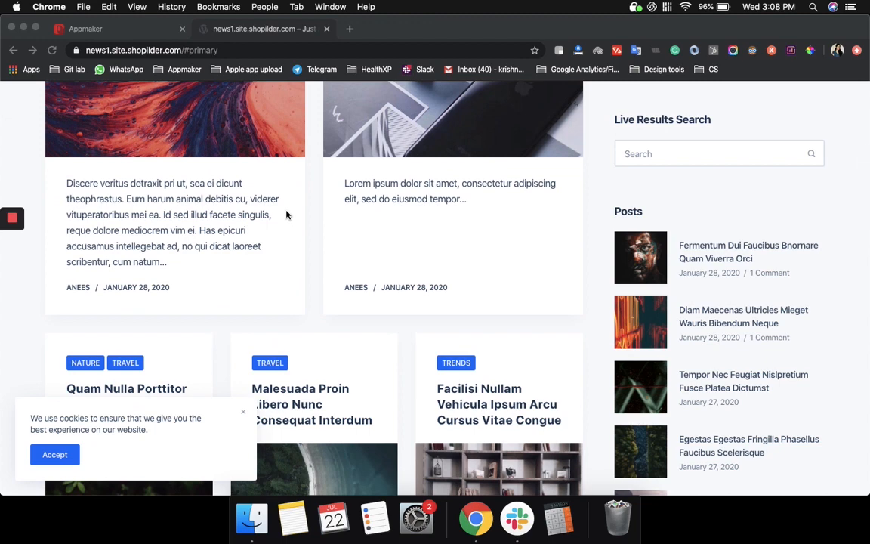
scroll(down, 3)
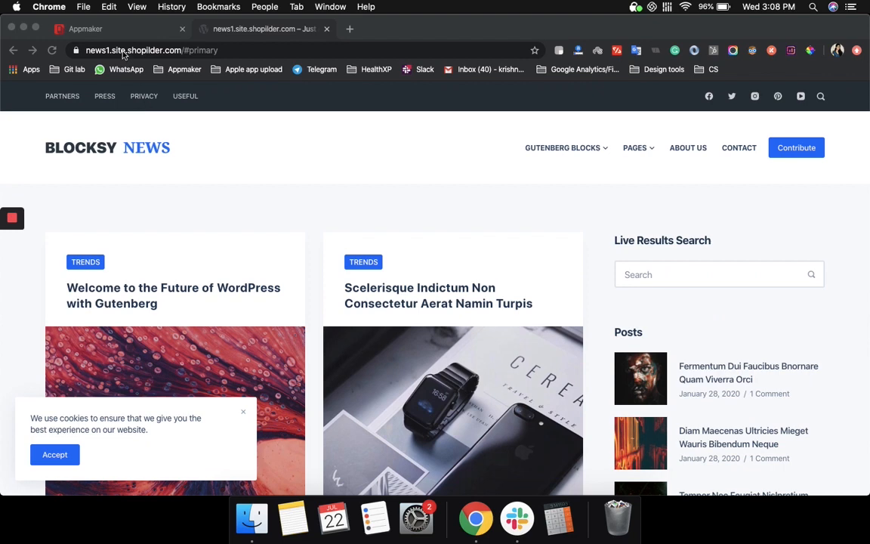
Switch to the Appmaker tab and scroll to 'Create an App for your Blog or News'
click(114, 28)
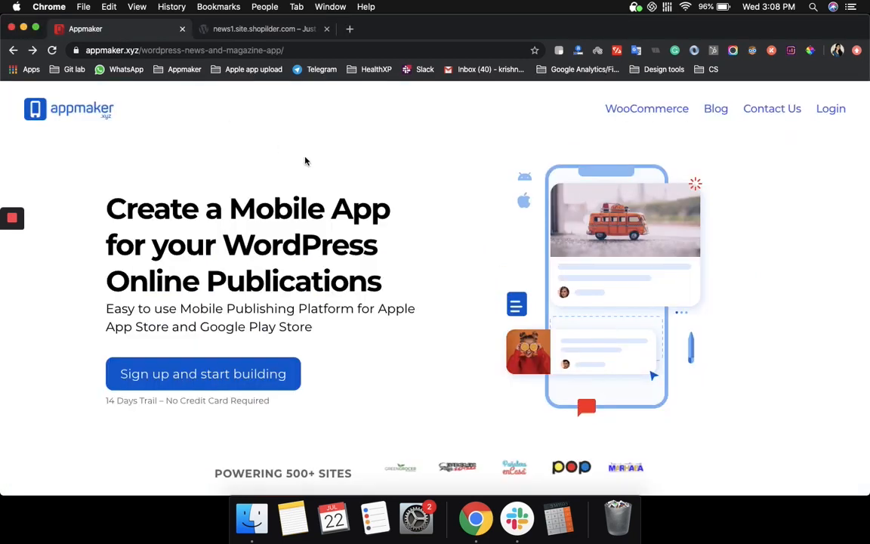
mouse_move(419, 228)
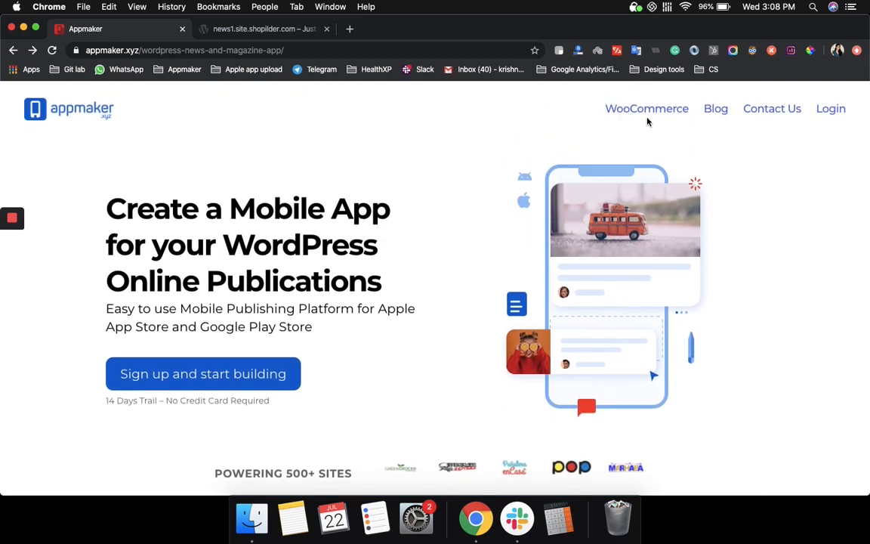
mouse_move(647, 108)
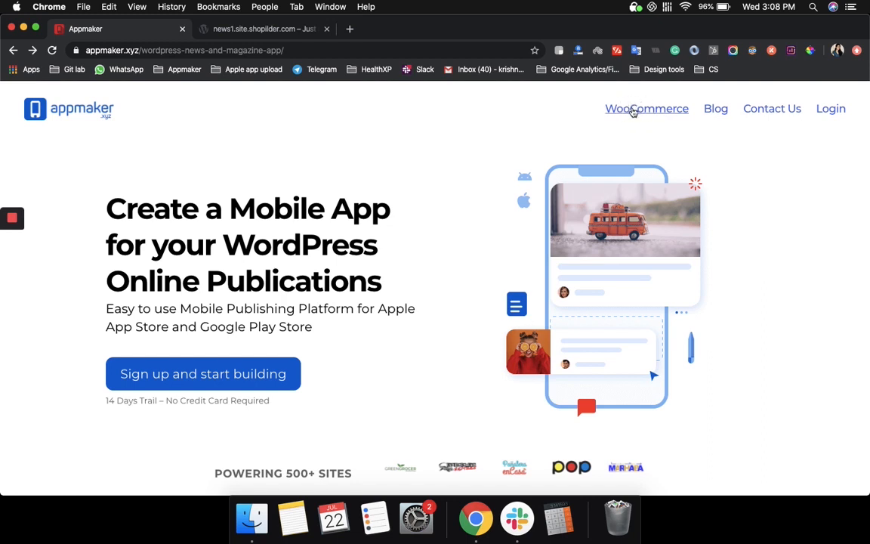
mouse_move(418, 209)
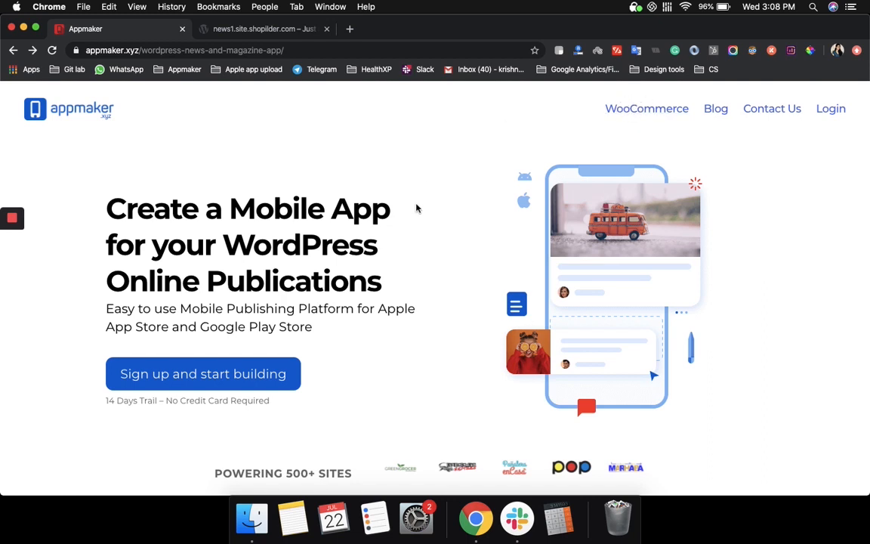
scroll(down, 3)
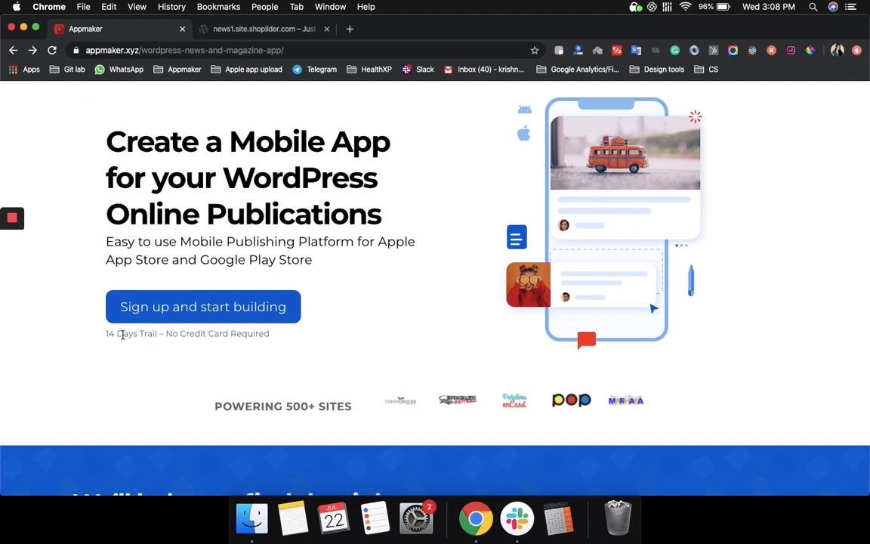
mouse_move(265, 349)
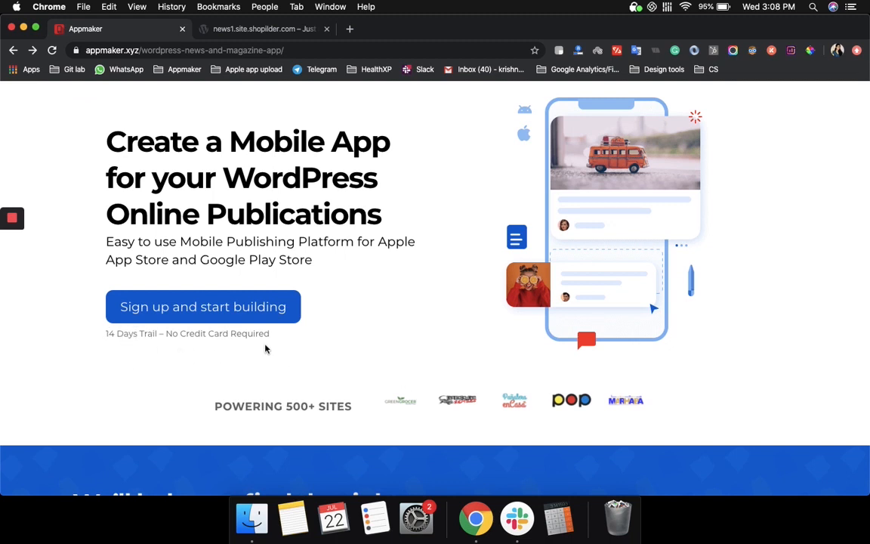
scroll(down, 3)
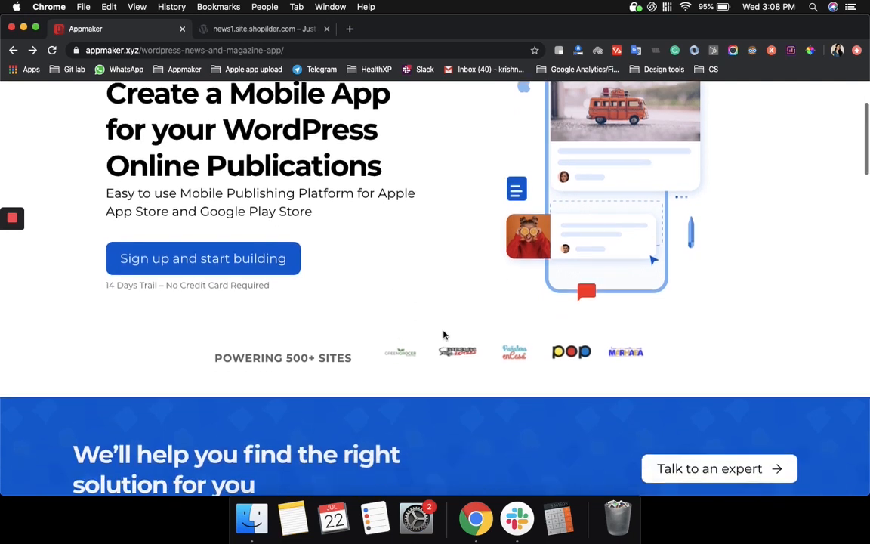
scroll(down, 3)
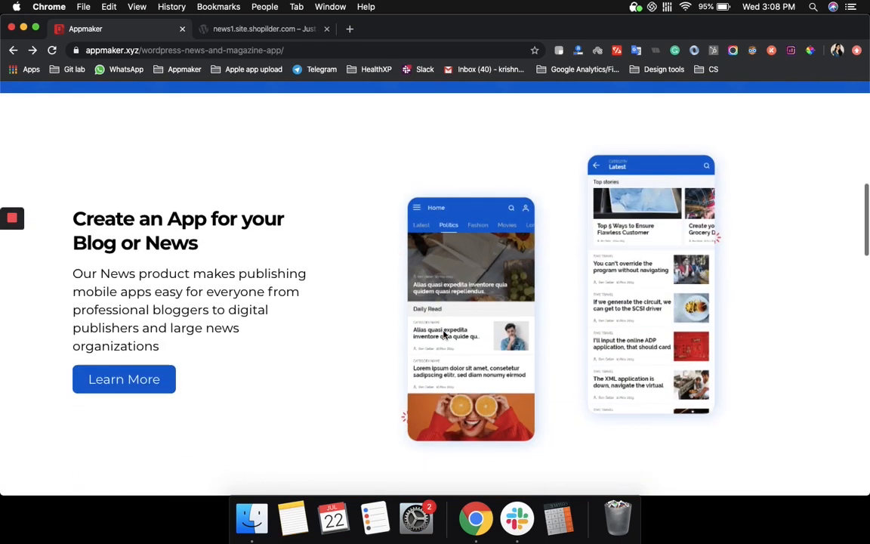
scroll(down, 3)
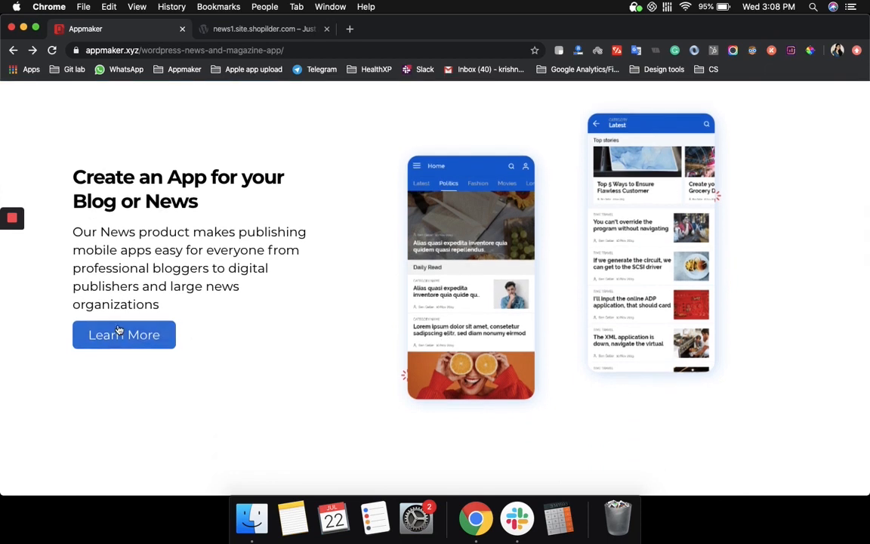
Open the News App product page and scroll through its retention, ad revenue and analytics cards
click(124, 335)
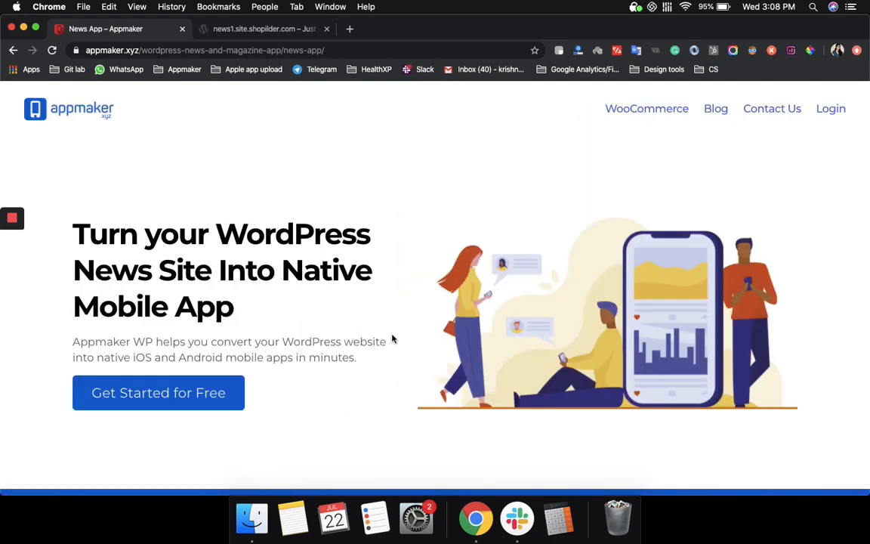
scroll(down, 3)
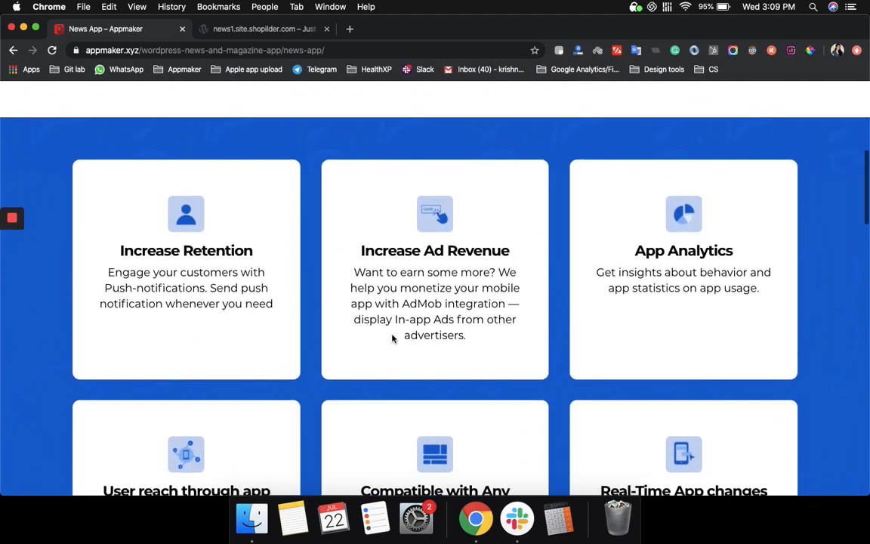
scroll(down, 3)
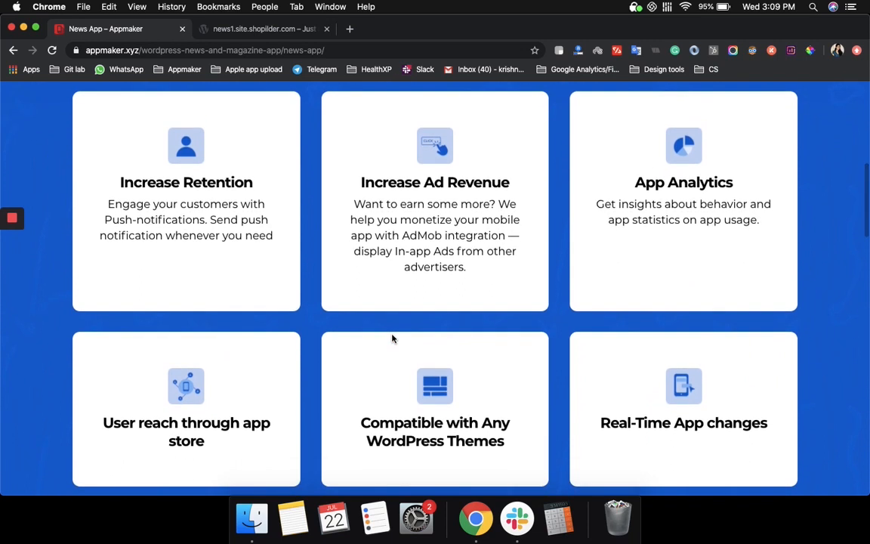
mouse_move(329, 329)
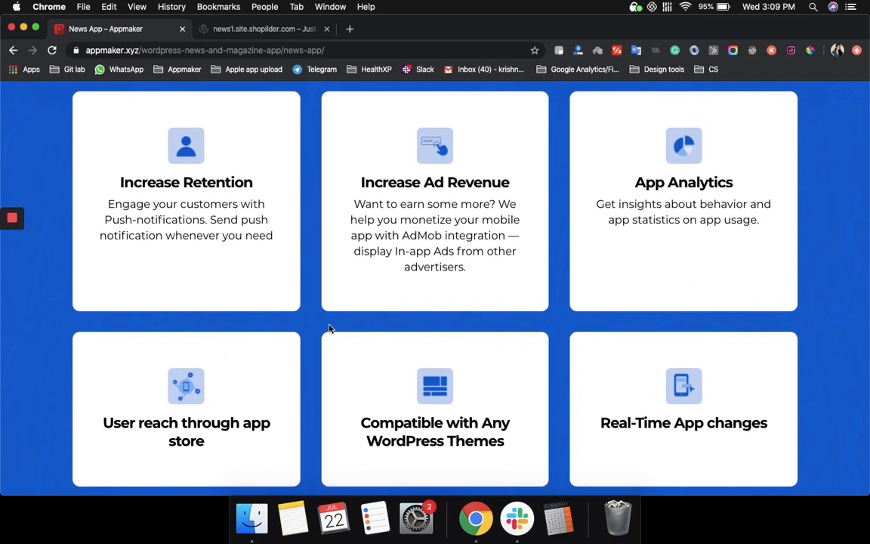
mouse_move(140, 229)
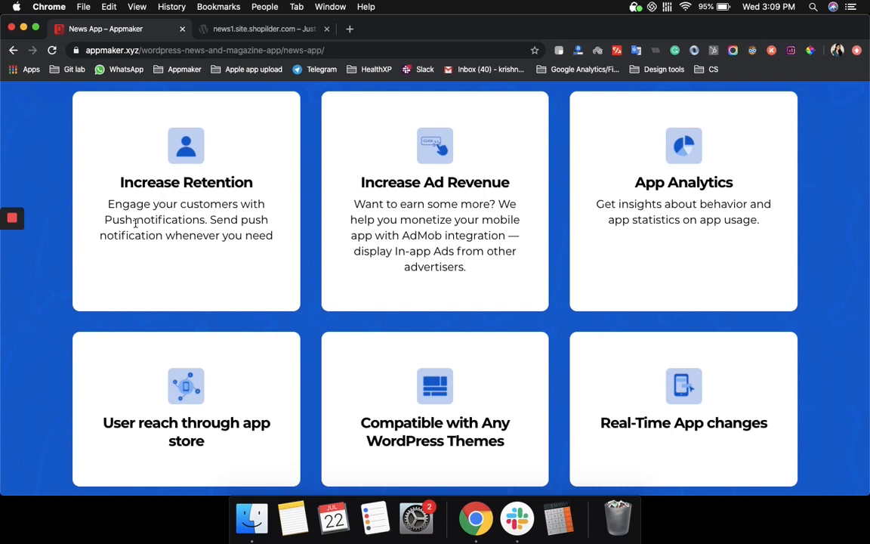
mouse_move(385, 223)
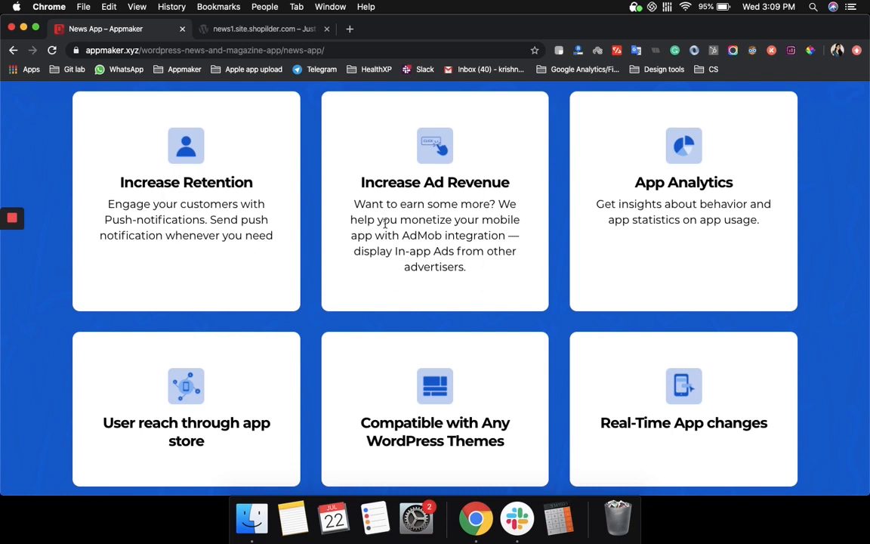
mouse_move(670, 225)
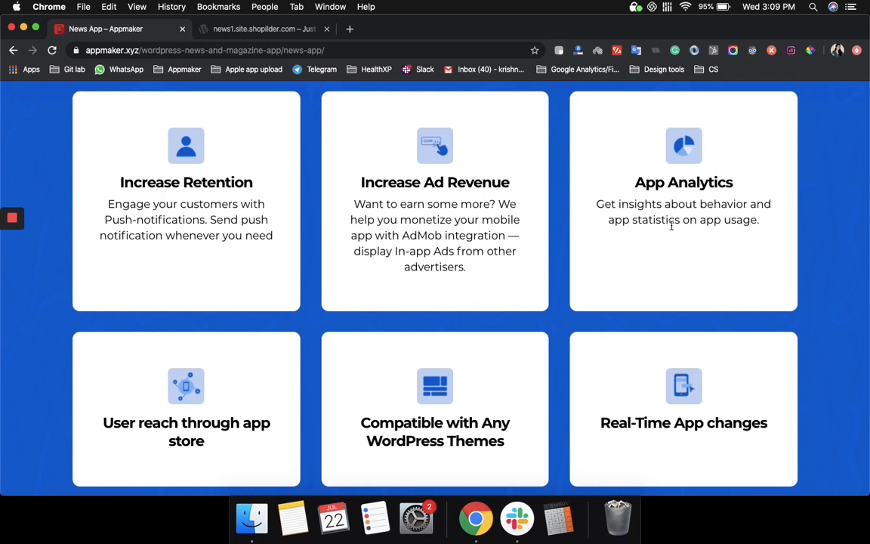
mouse_move(316, 359)
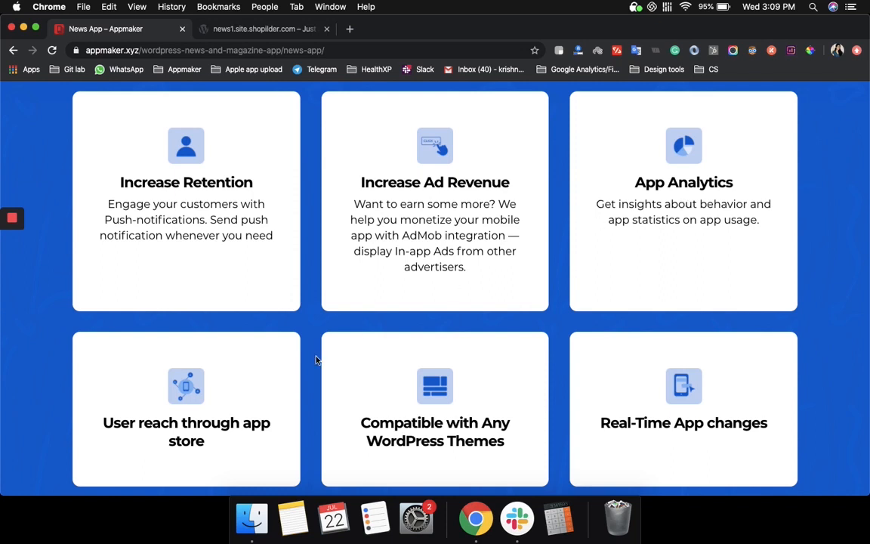
mouse_move(645, 404)
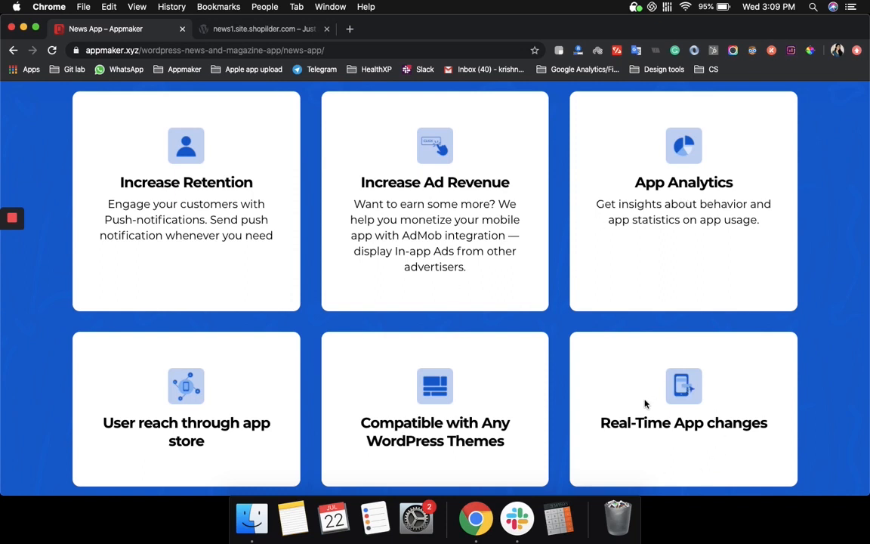
mouse_move(170, 391)
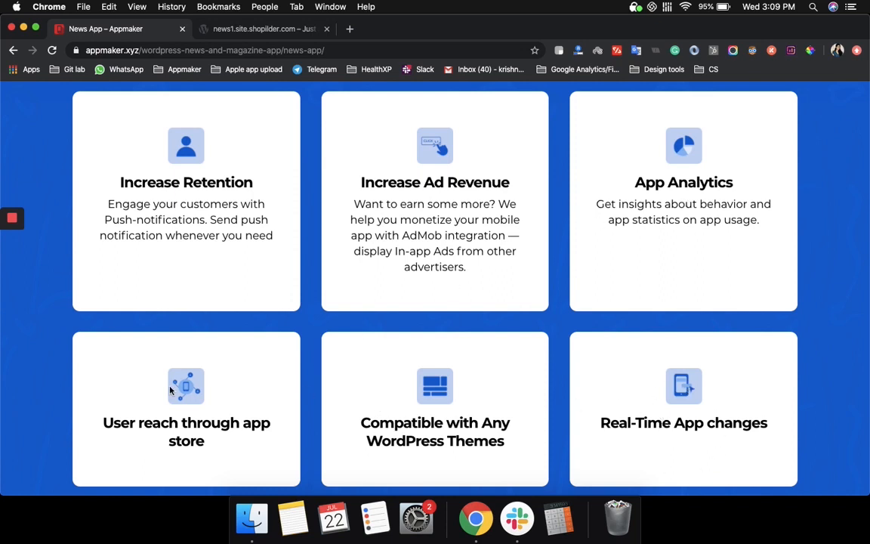
mouse_move(314, 308)
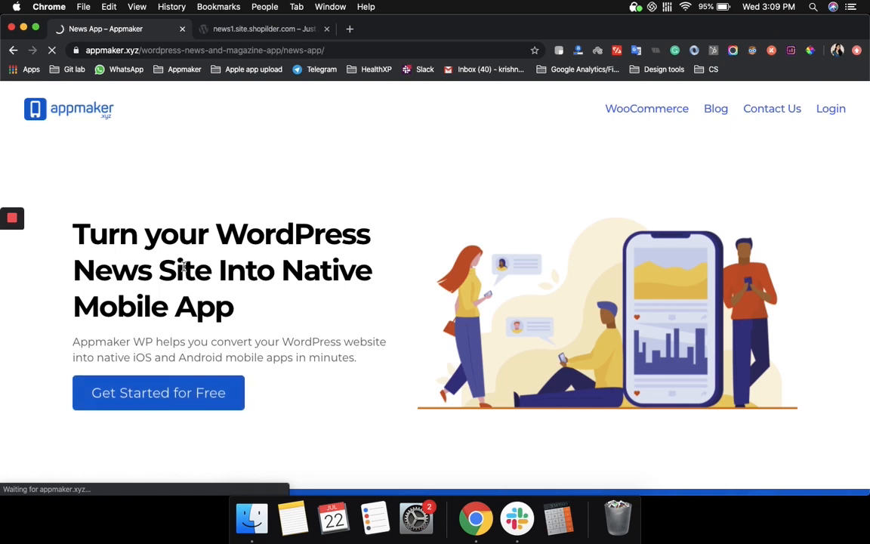
Start the create-app form and copy the Blocksy News site URL into it
click(158, 392)
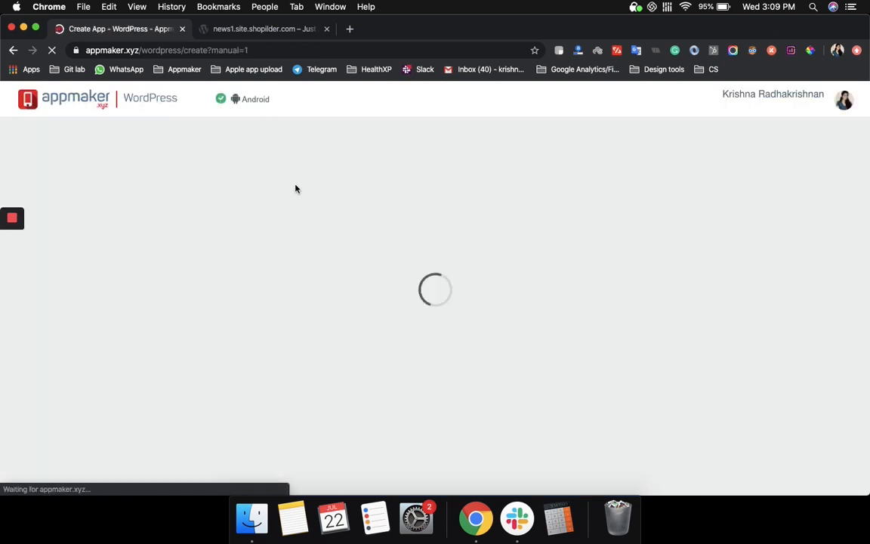
click(263, 28)
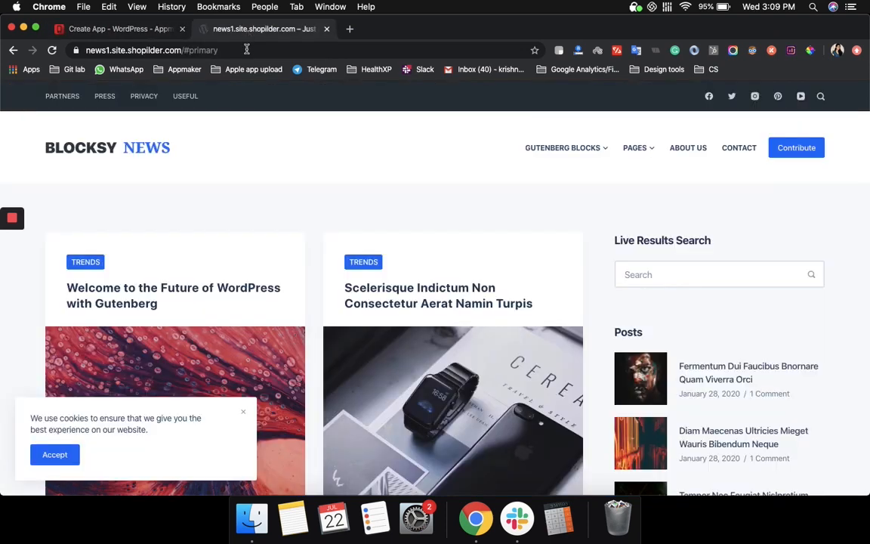
click(151, 50)
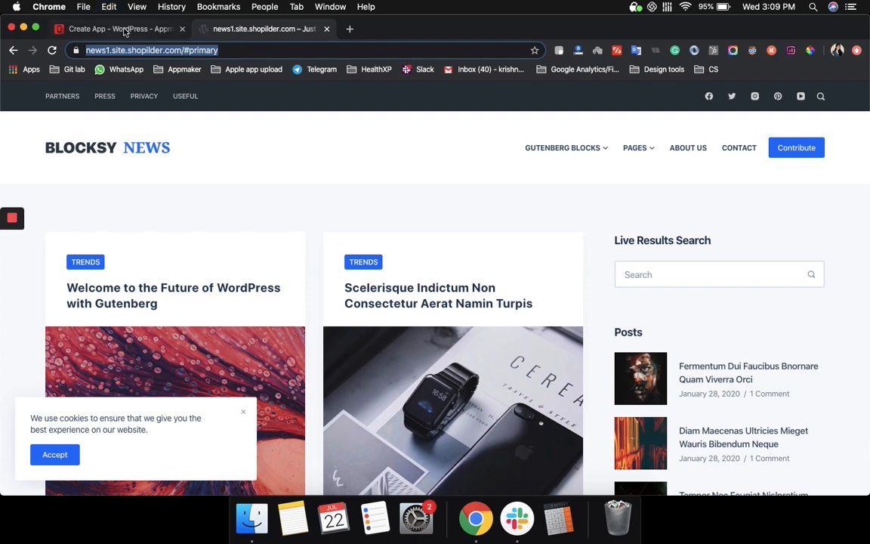
click(114, 28)
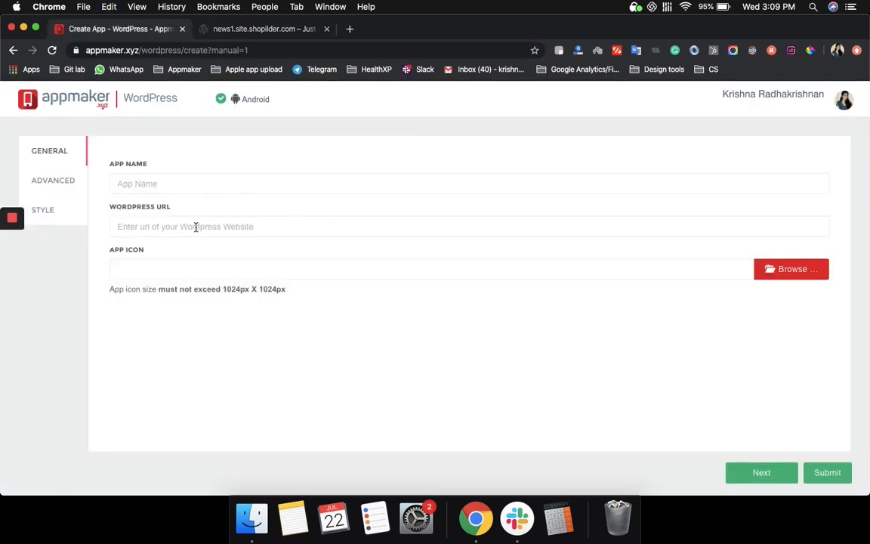
text(https://news1.site.shopilder.com/#primary)
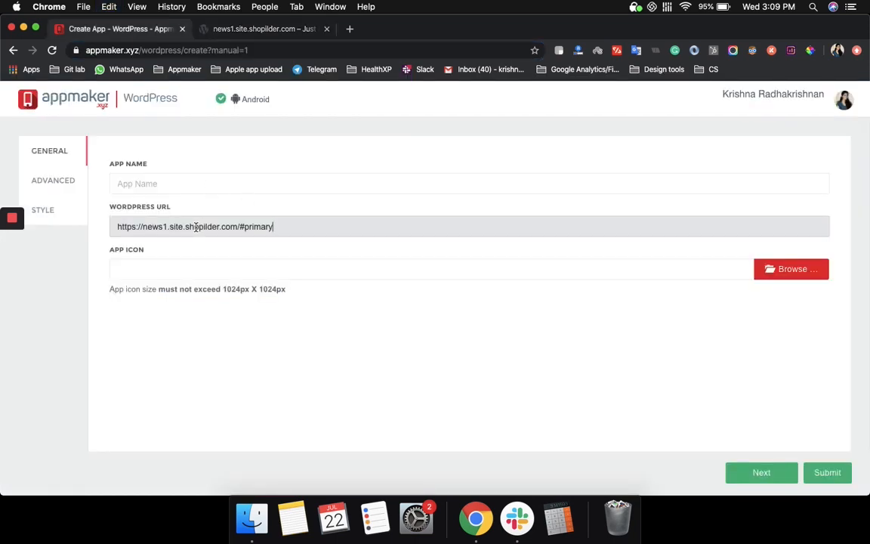
text(Ne)
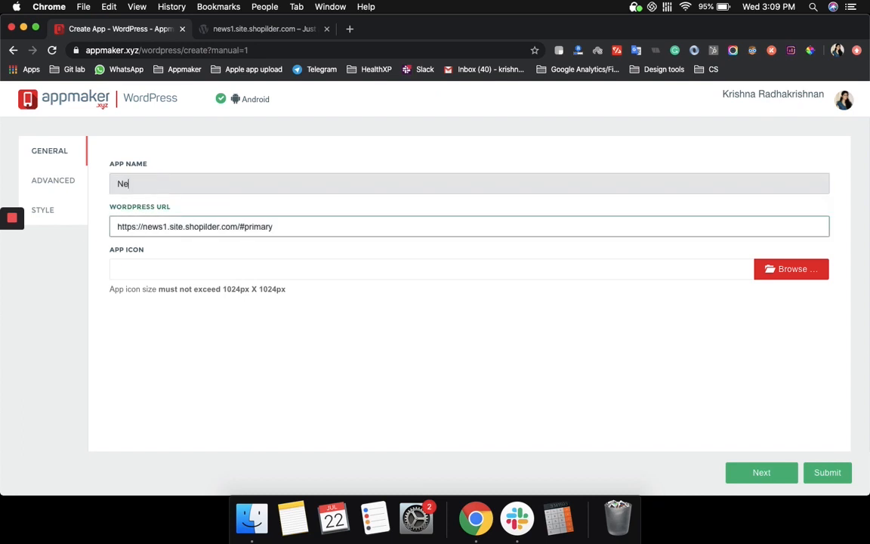
text(ws)
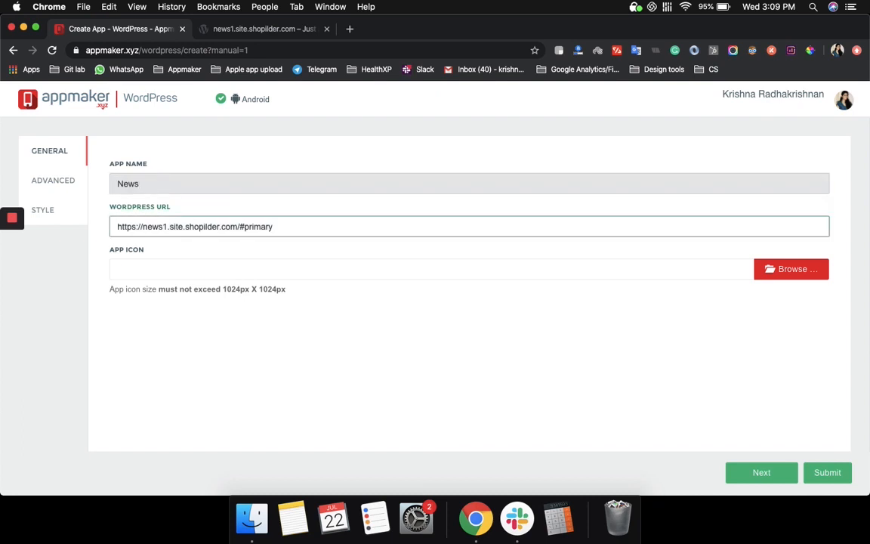
text(app)
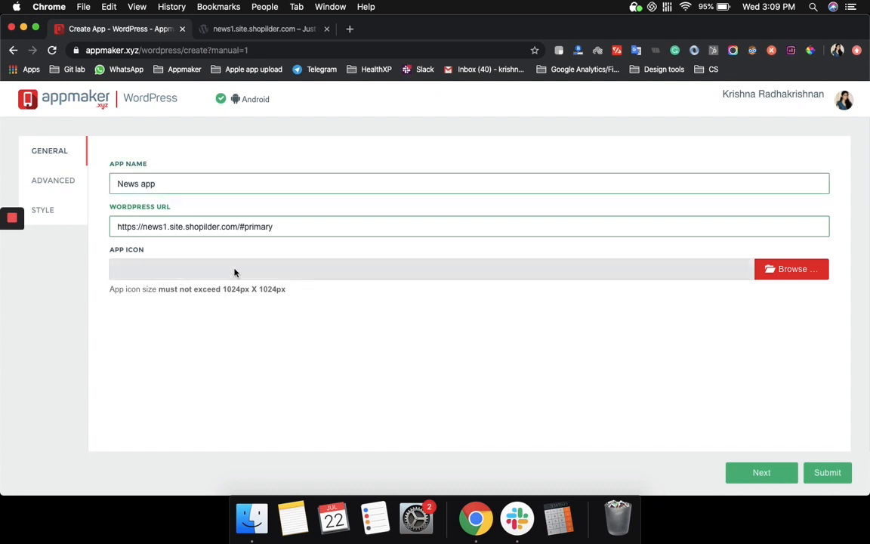
Upload WP_icon.png from Downloads as the app icon
click(791, 268)
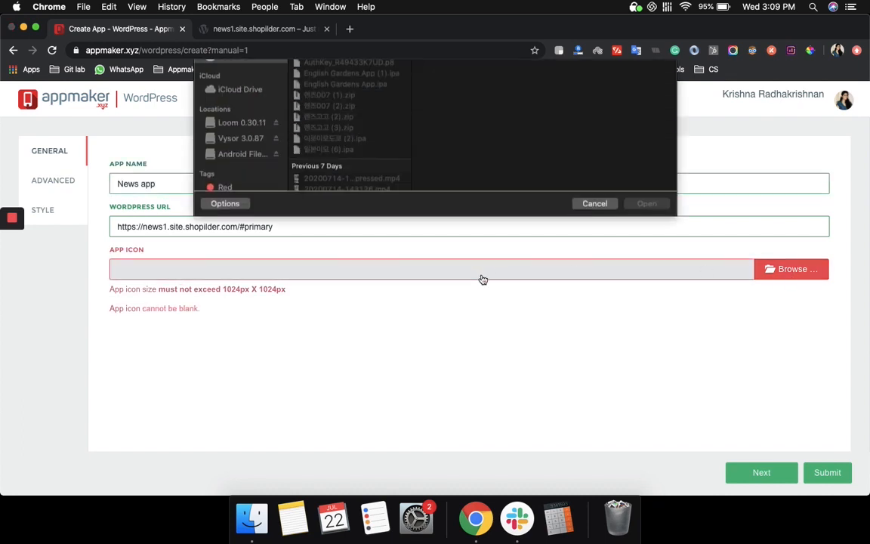
click(326, 126)
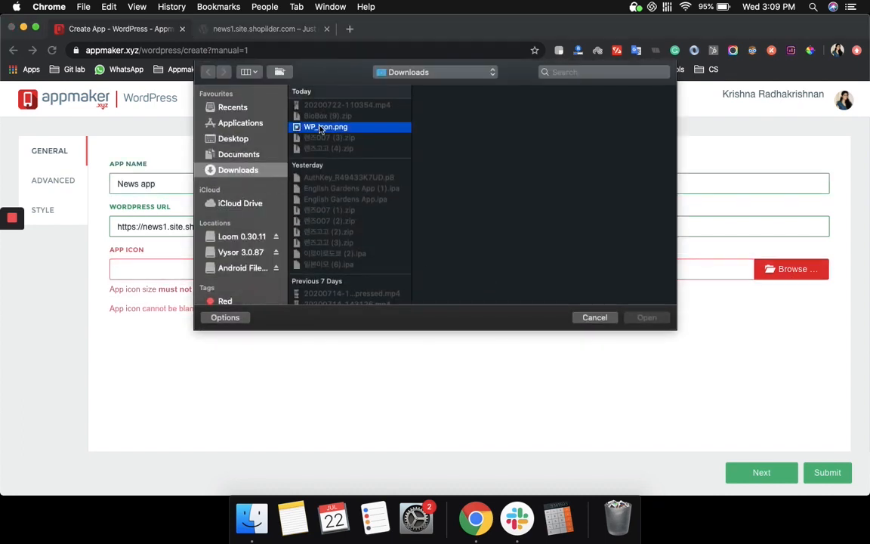
click(645, 316)
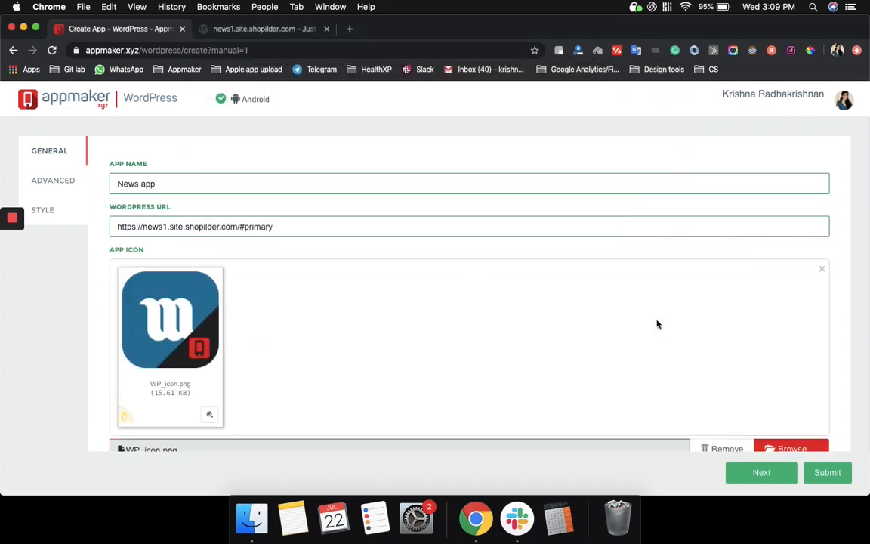
scroll(down, 3)
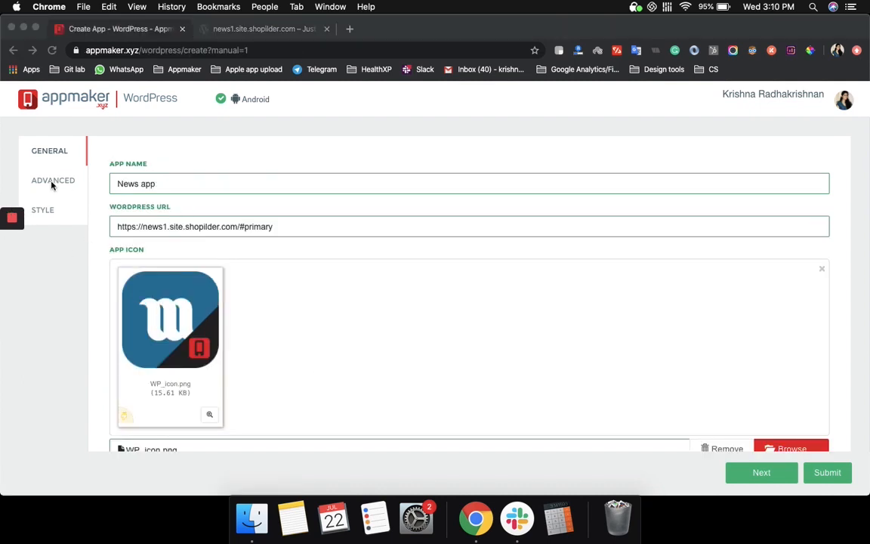
Show the ADVANCED settings for navigation drawer, toolbar logo, splash screen and Firebase
click(52, 180)
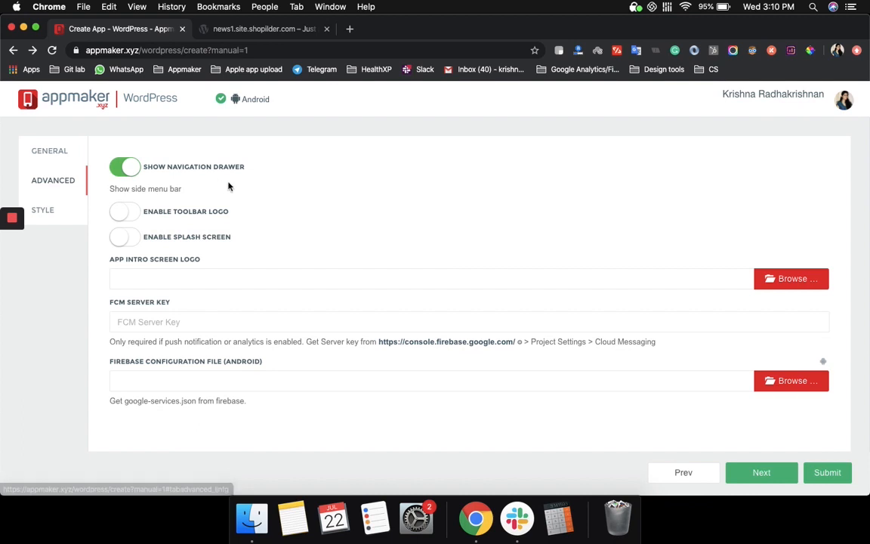
mouse_move(322, 218)
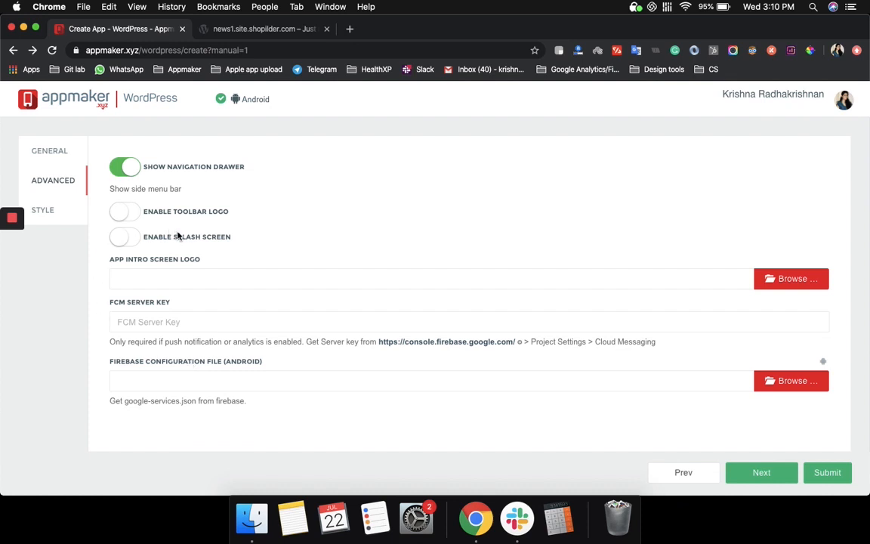
mouse_move(169, 341)
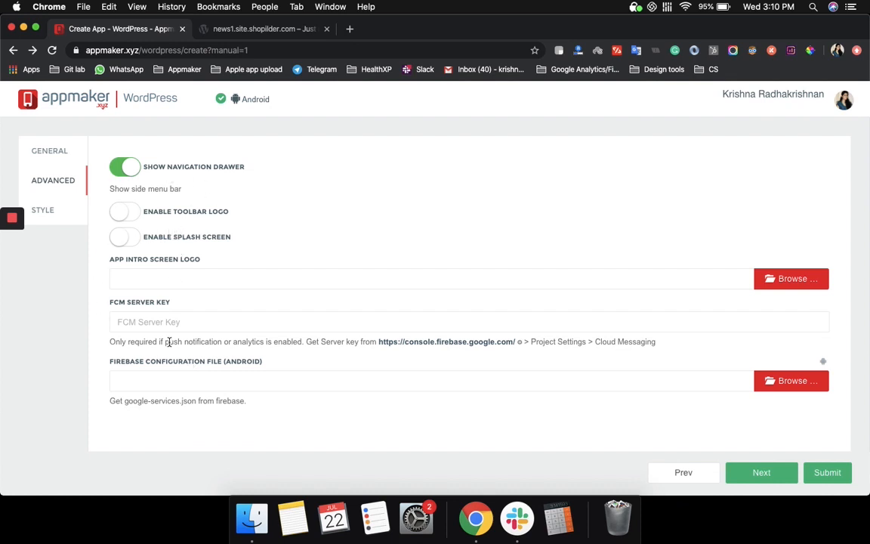
Keep the default STYLE toolbar, text and background colours and submit the News app
click(42, 210)
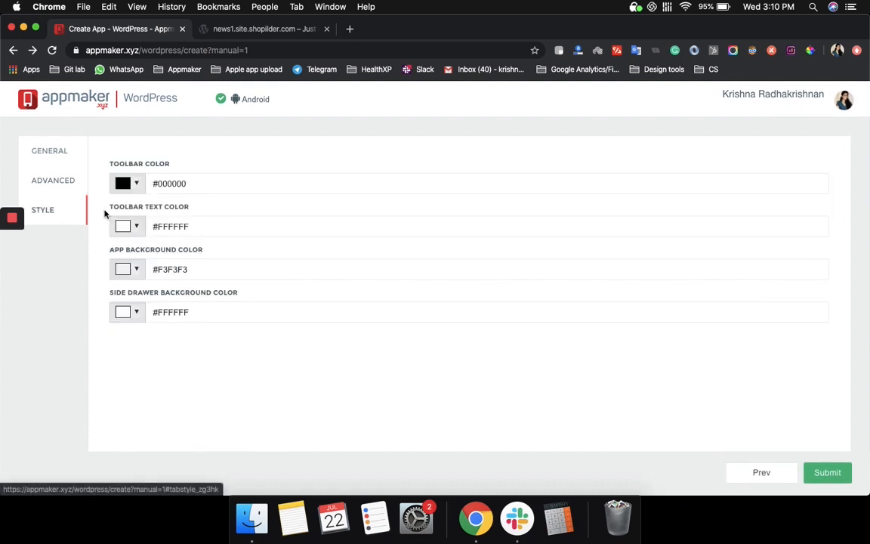
mouse_move(677, 396)
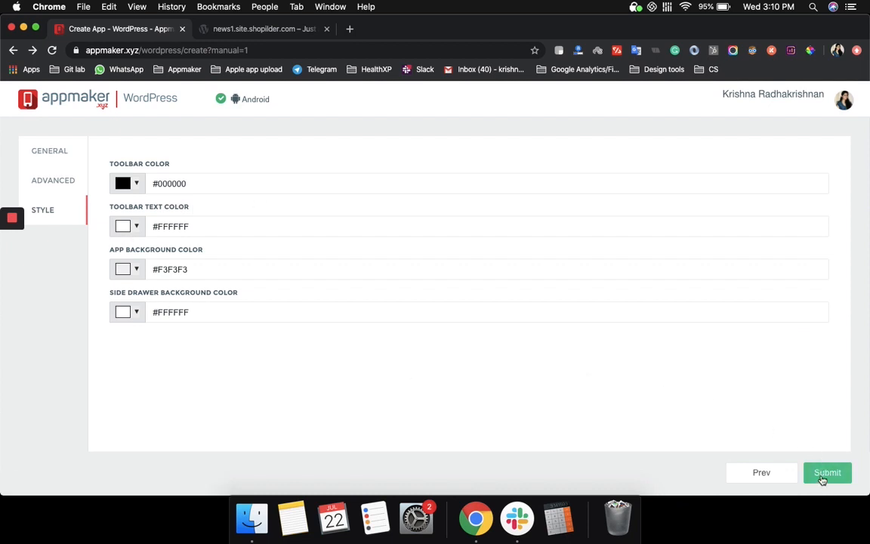
click(827, 472)
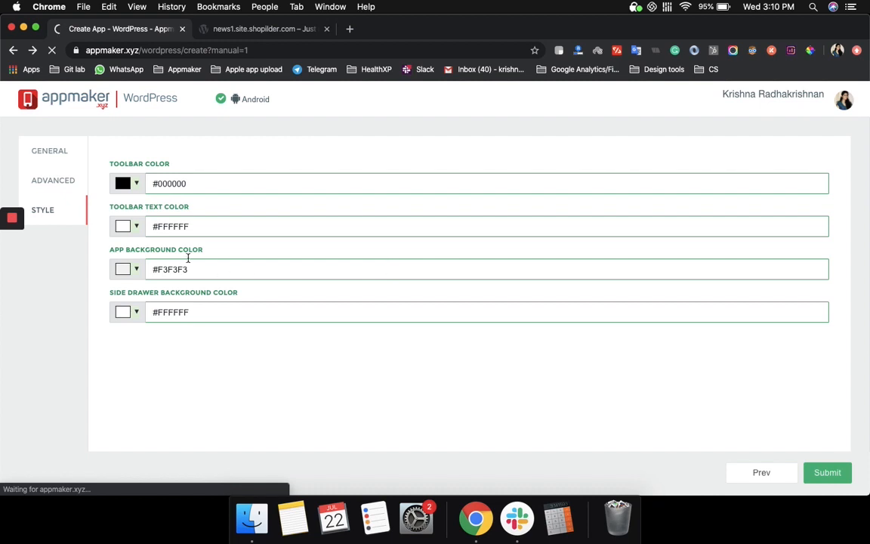
click(827, 472)
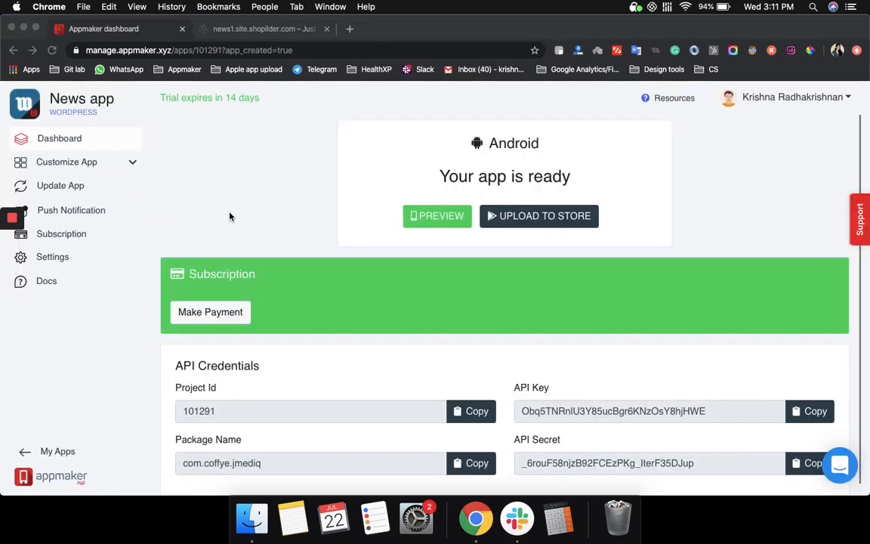
mouse_move(501, 157)
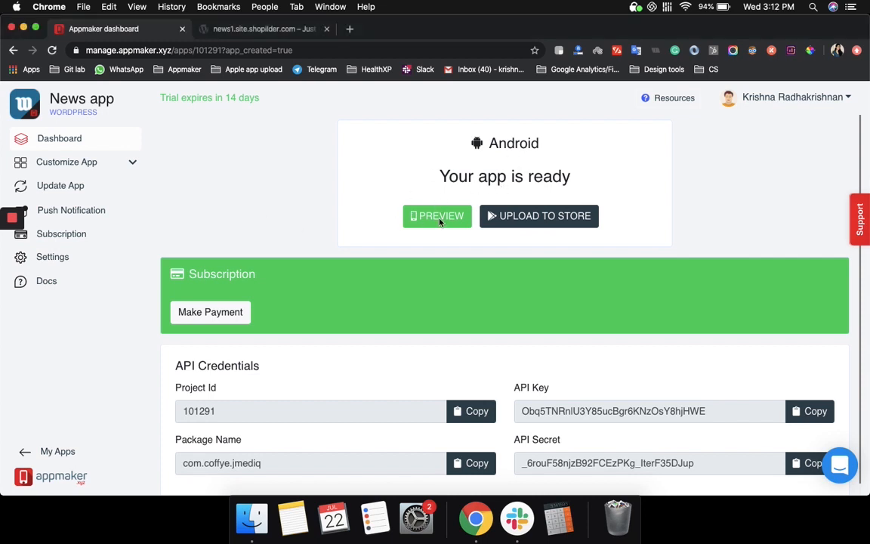
click(436, 216)
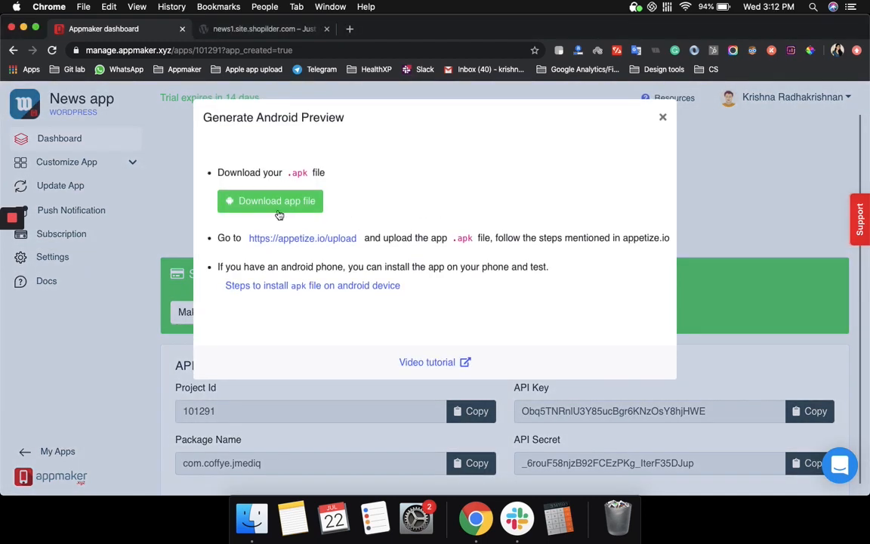
click(269, 200)
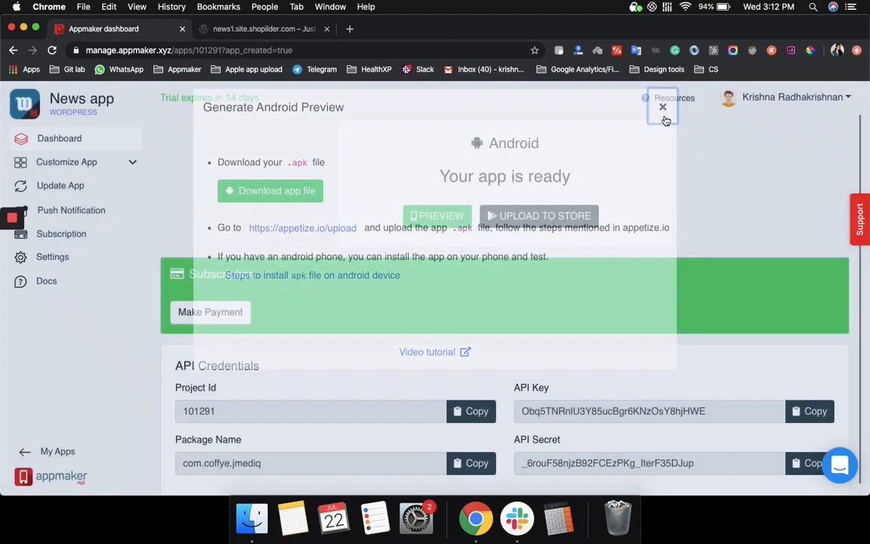
click(663, 107)
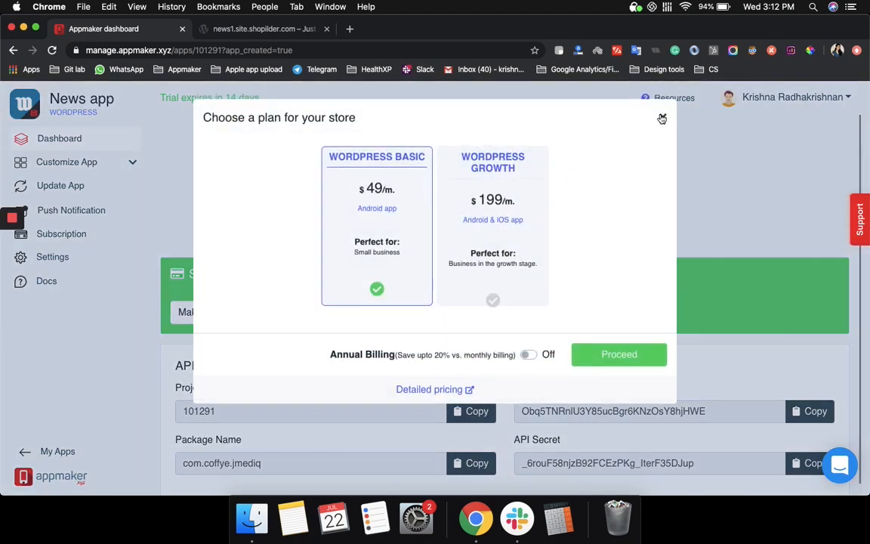
click(662, 119)
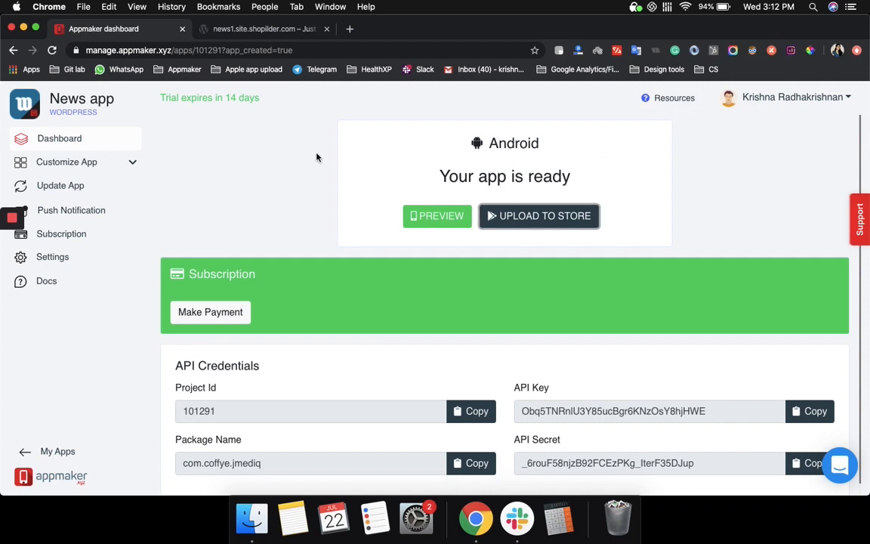
mouse_move(66, 162)
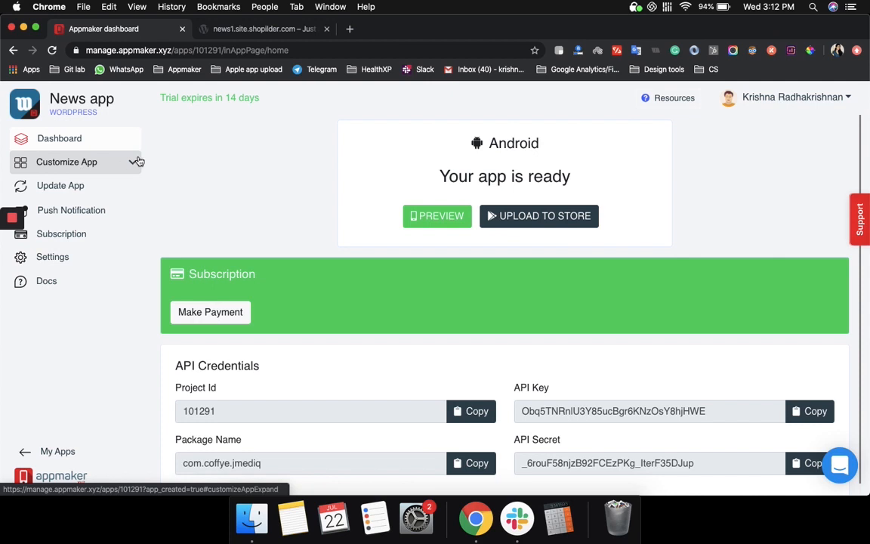
Open Customize App to edit the home page's Latest, Art & Design, Nature, People, Travel, Trends tabs
click(66, 162)
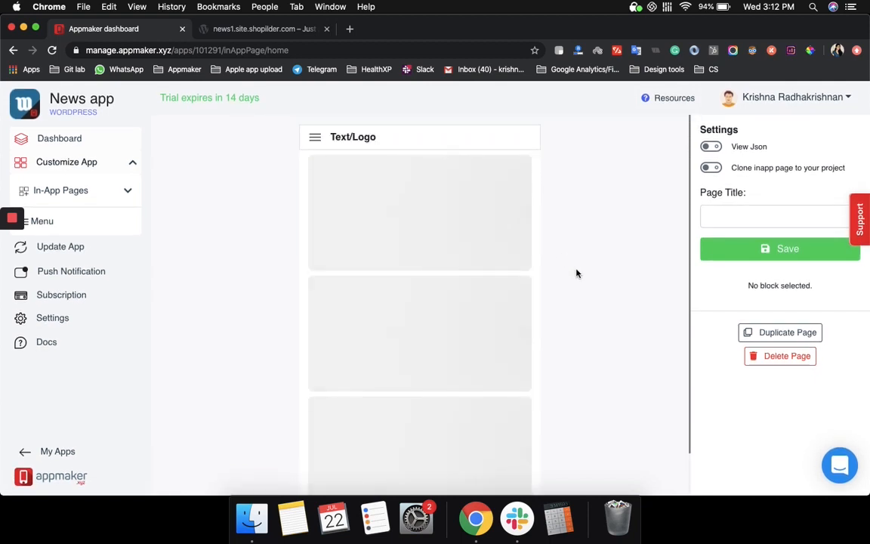
mouse_move(185, 274)
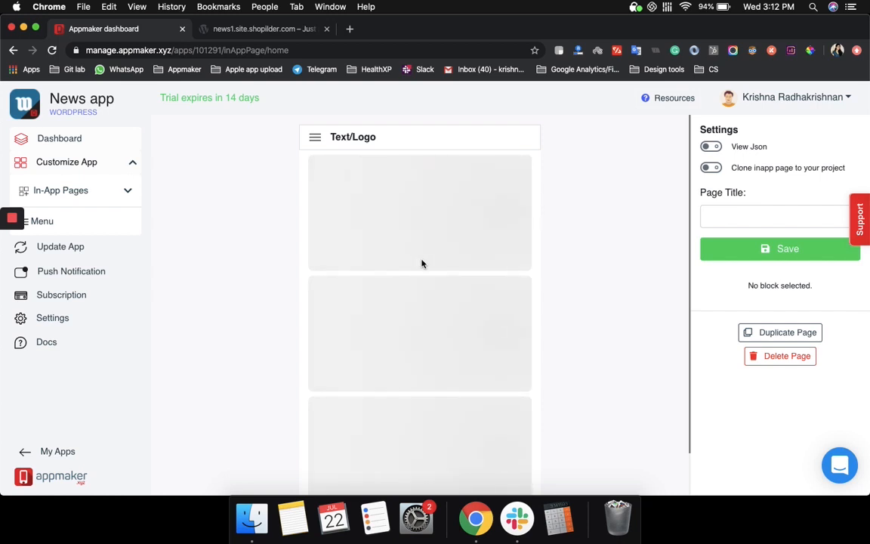
mouse_move(244, 262)
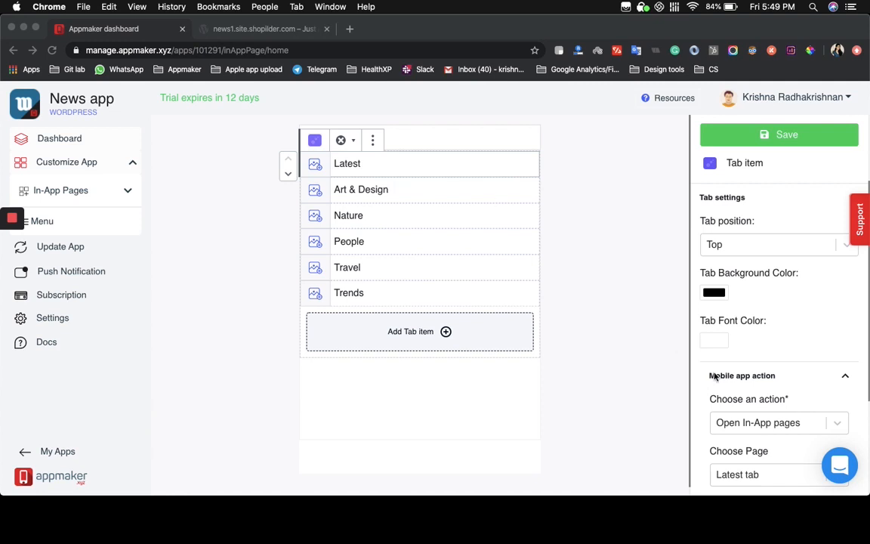
scroll(down, 3)
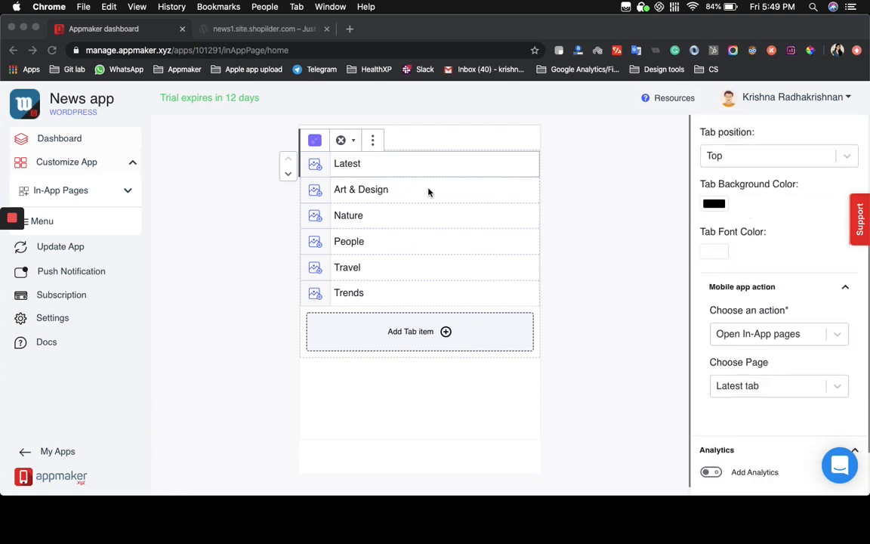
mouse_move(286, 308)
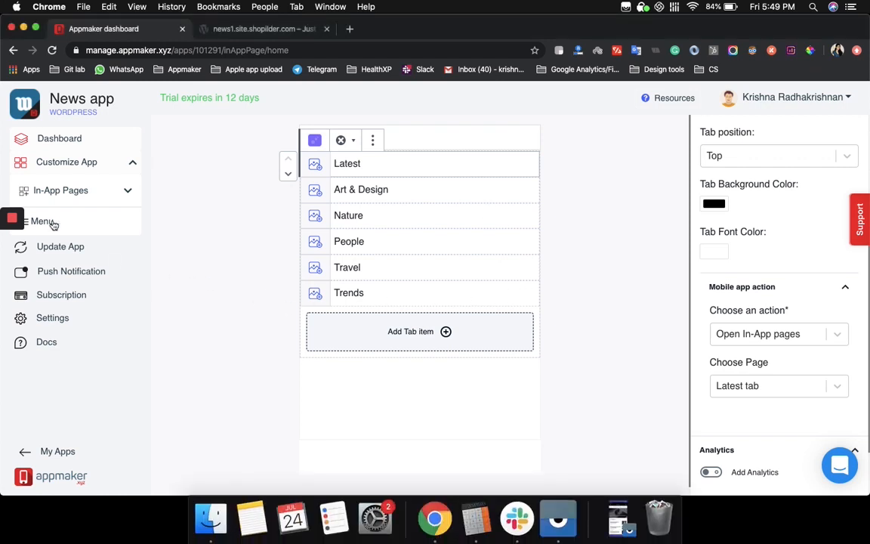
Leave the Settings page and return to the app dashboard reporting the Android app ready
click(42, 220)
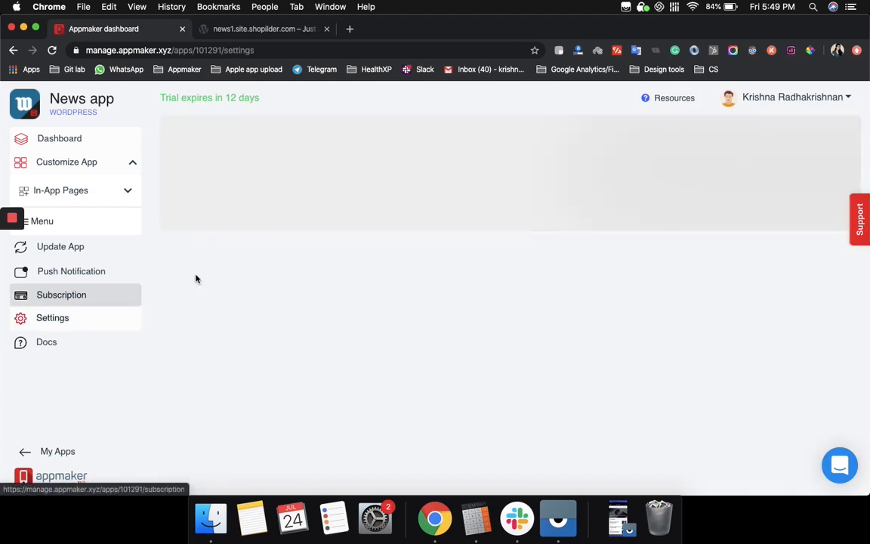
click(52, 318)
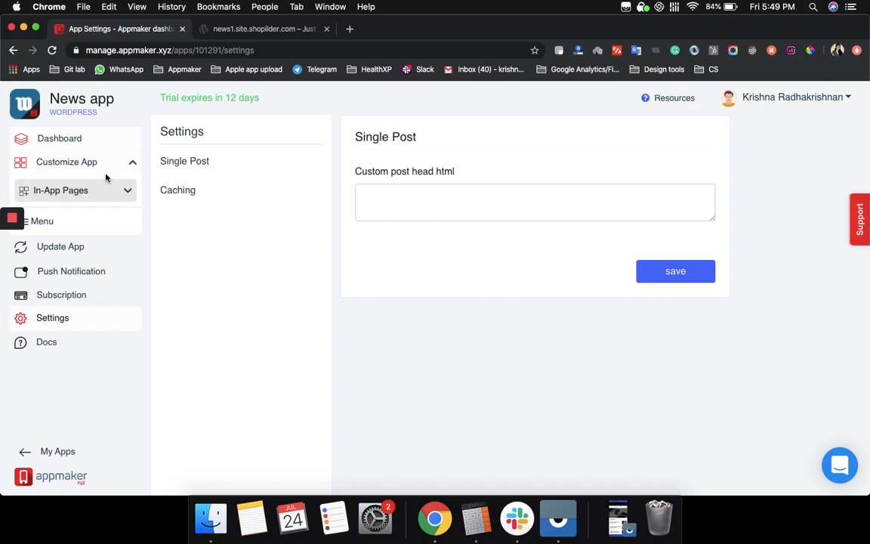
click(58, 138)
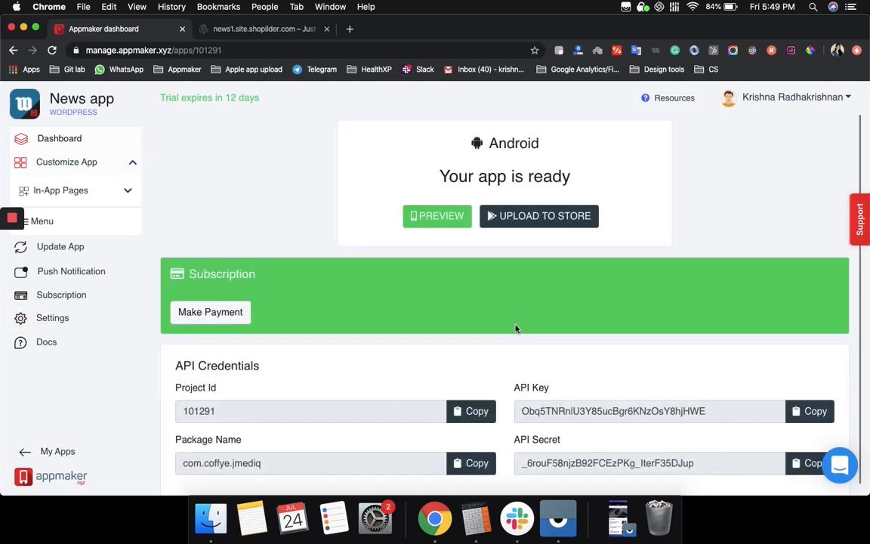
mouse_move(560, 384)
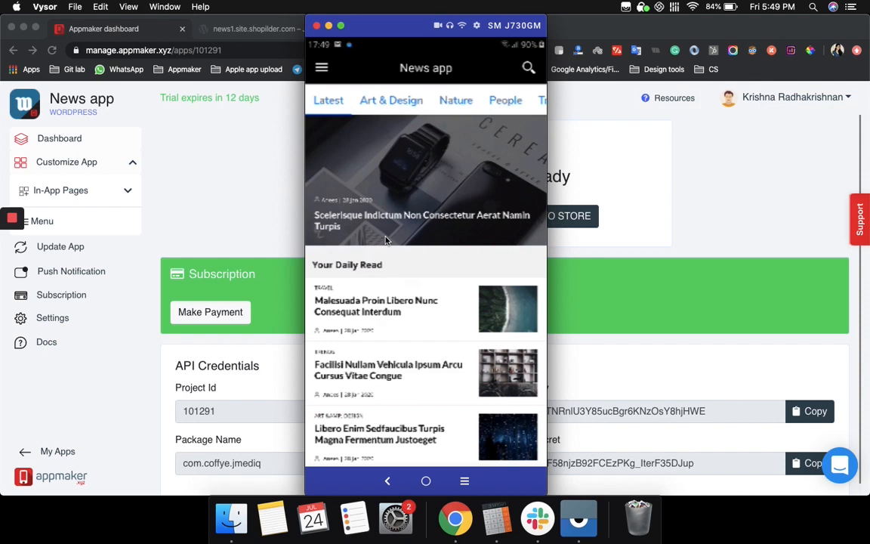
Scroll the News app's Latest feed and an opened article in the Vysor mirror
scroll(down, 3)
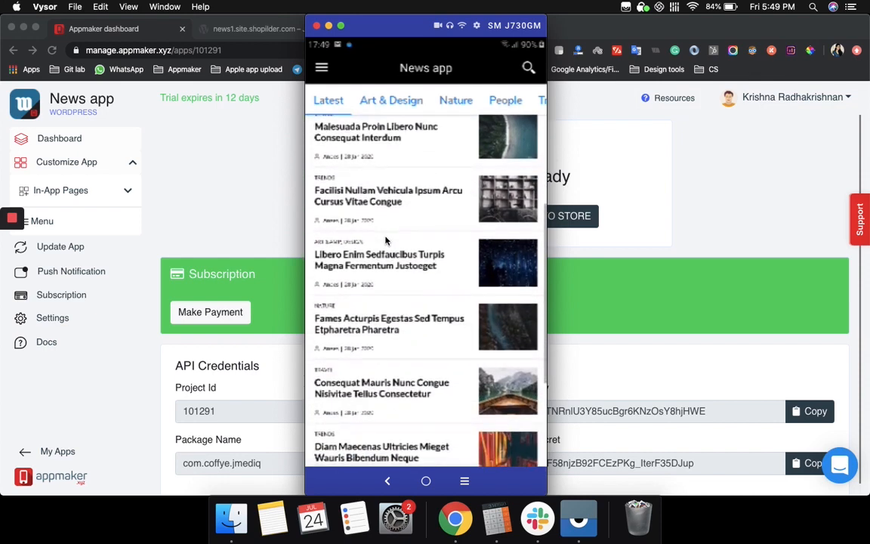
scroll(down, 3)
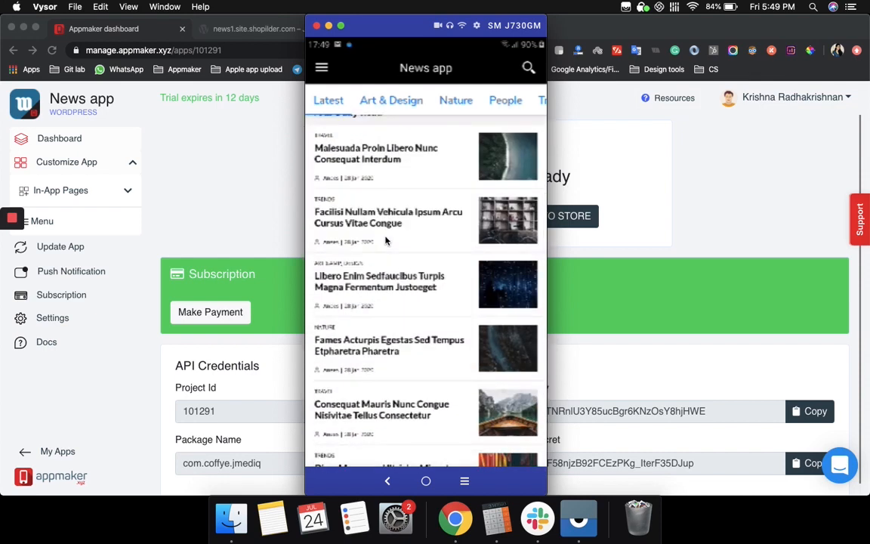
scroll(down, 3)
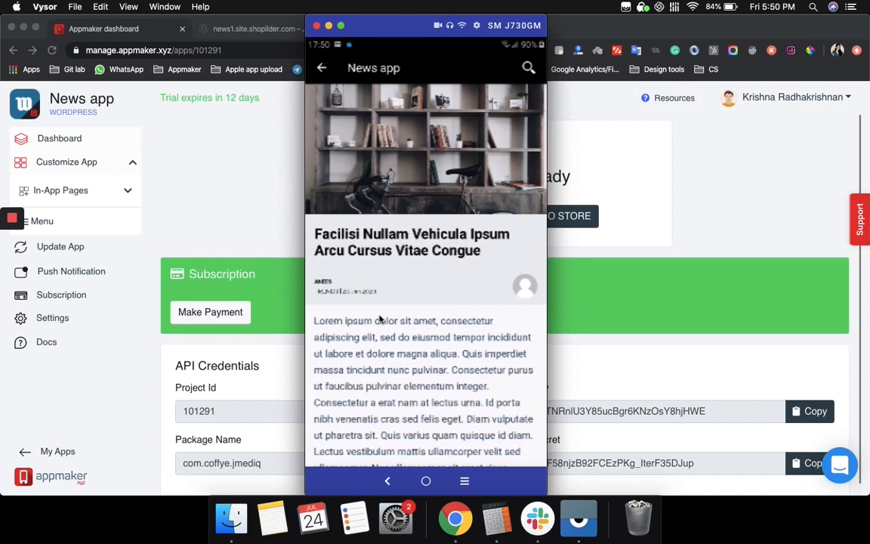
scroll(down, 3)
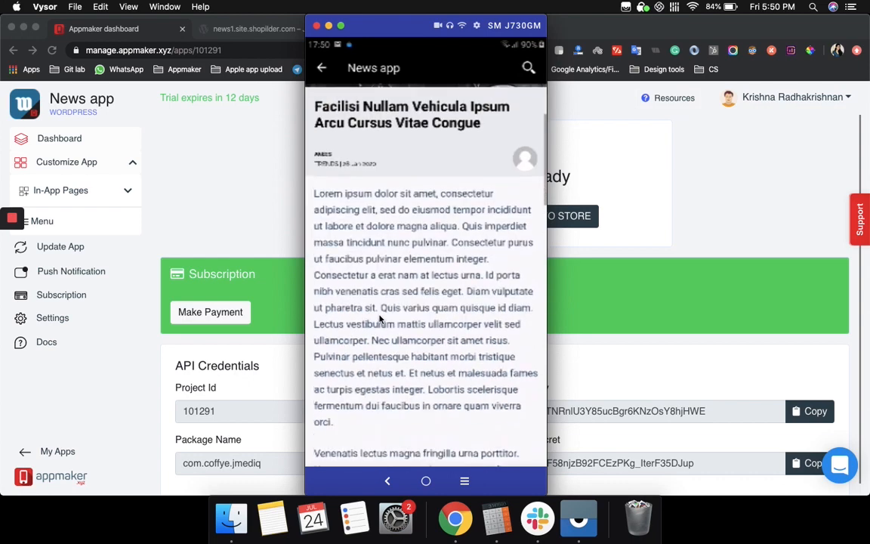
scroll(down, 3)
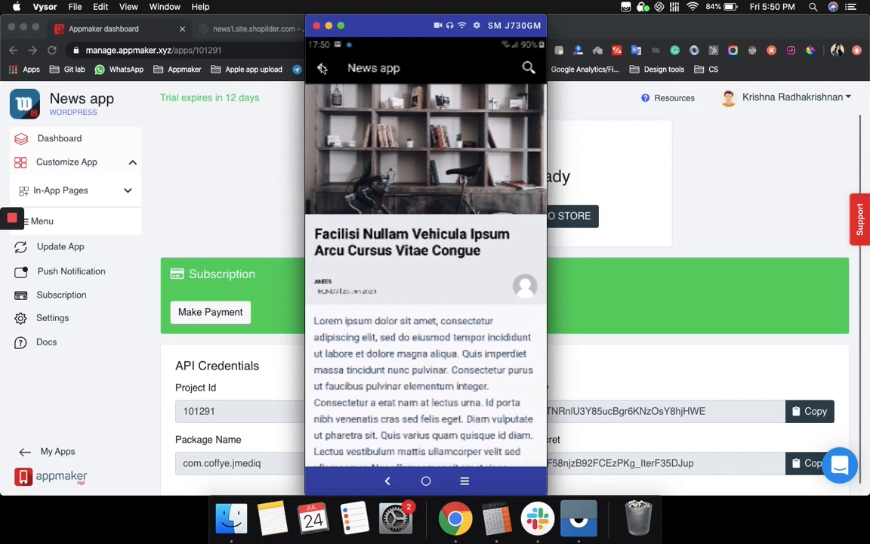
Go back from the article to the news feed and keep browsing
click(322, 67)
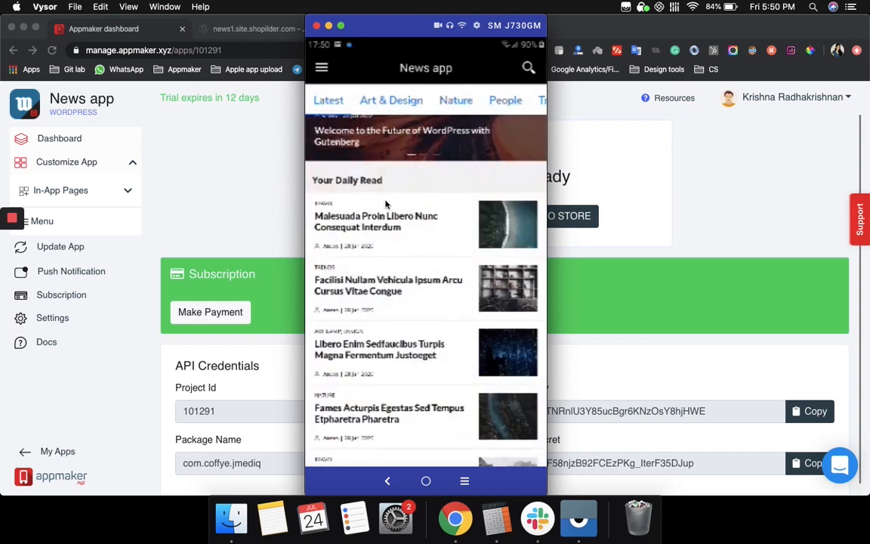
click(321, 67)
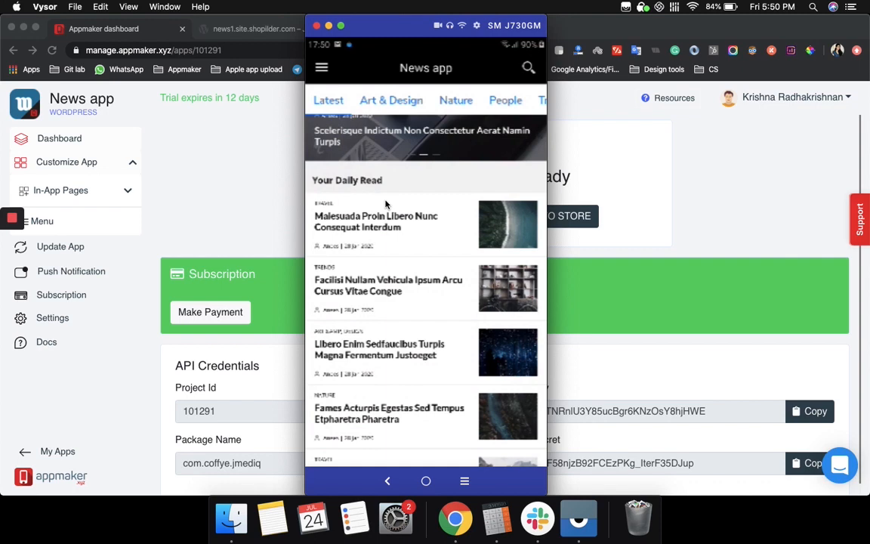
click(528, 68)
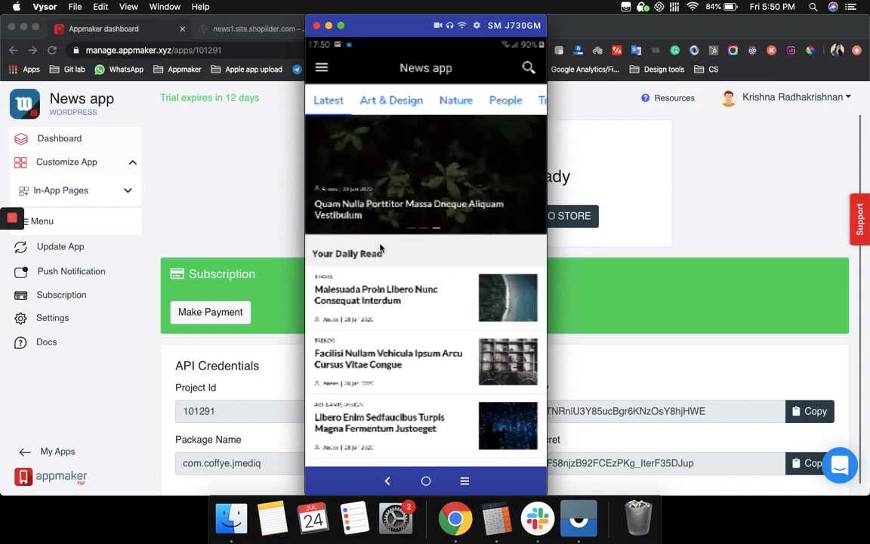
scroll(down, 3)
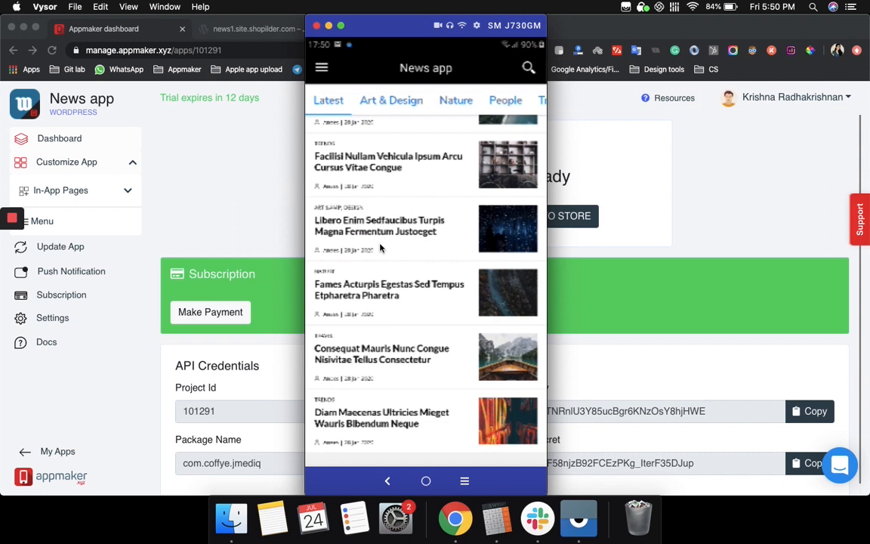
mouse_move(302, 236)
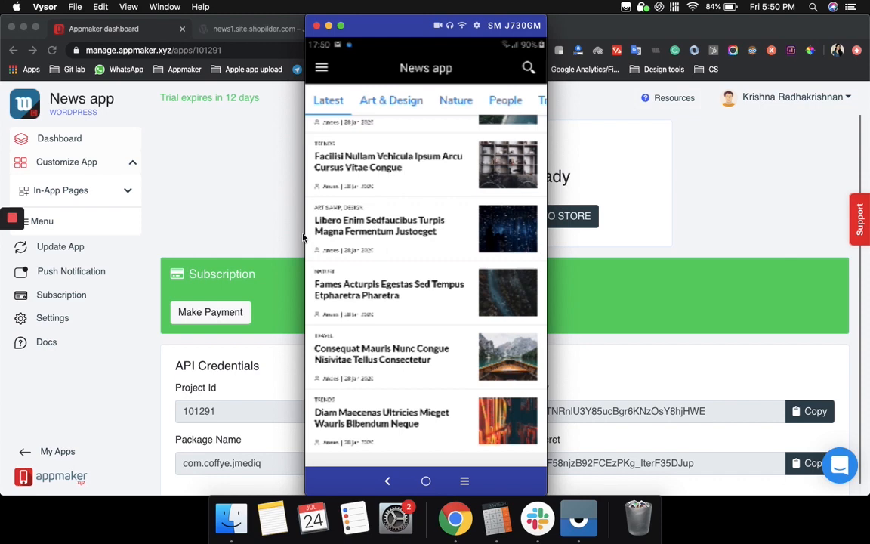